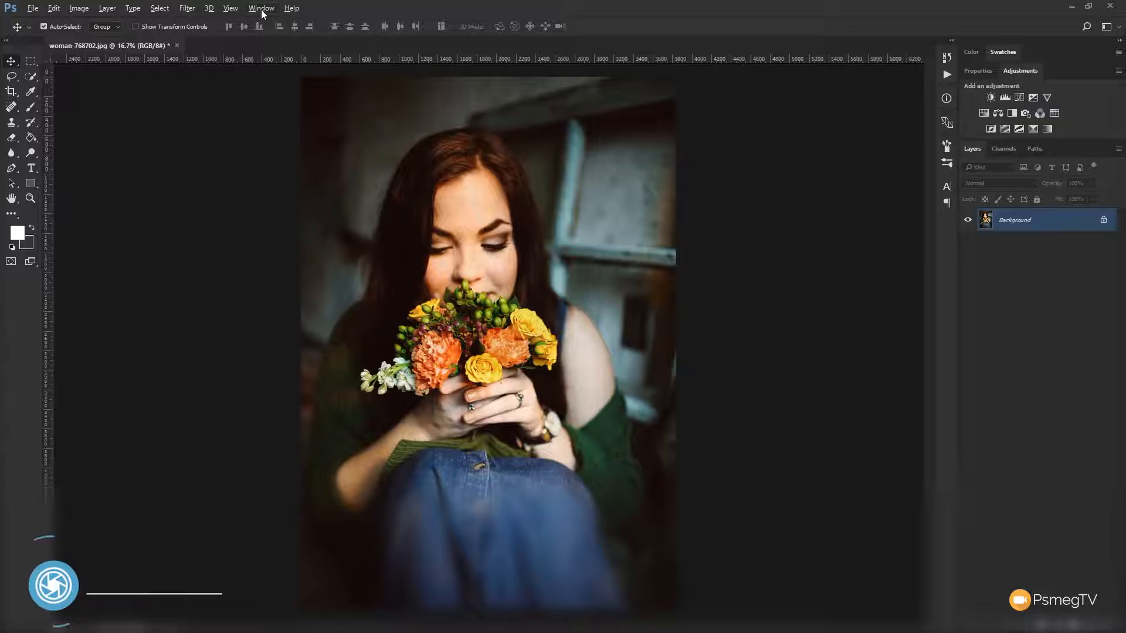
Add a Curves adjustment layer above the woman-with-flowers photo
click(260, 8)
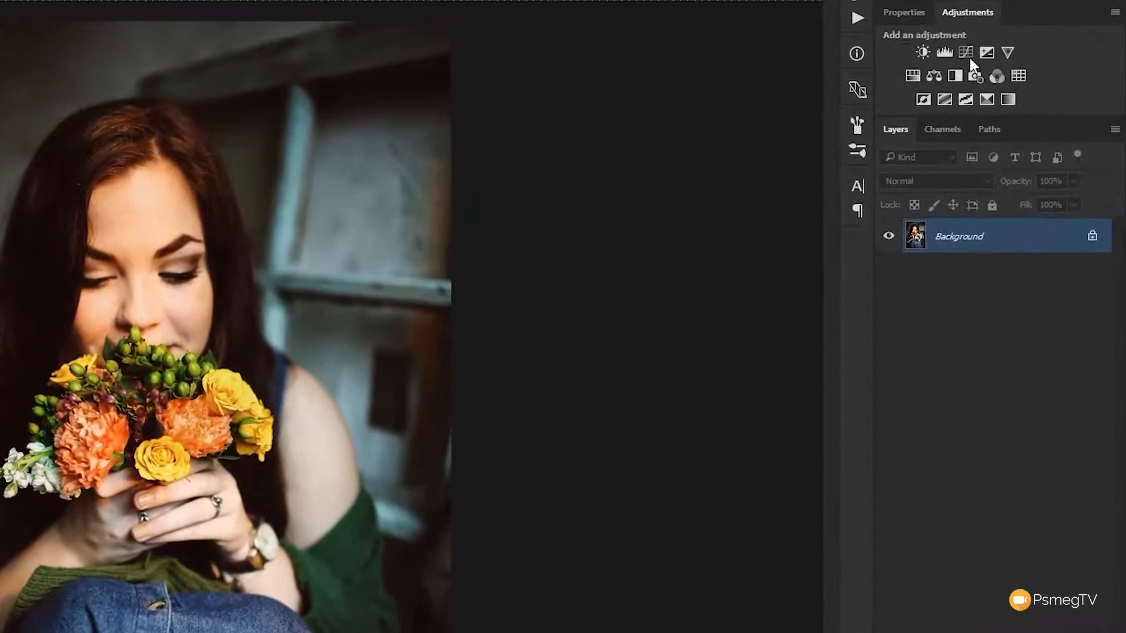
click(965, 52)
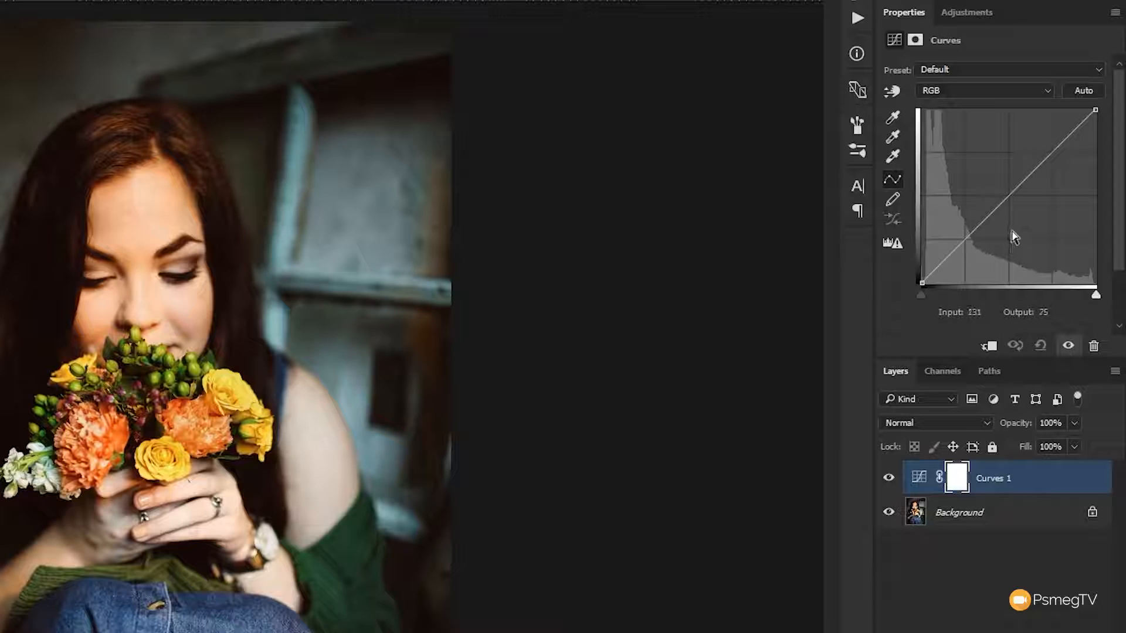
drag(1015, 237, 1044, 216)
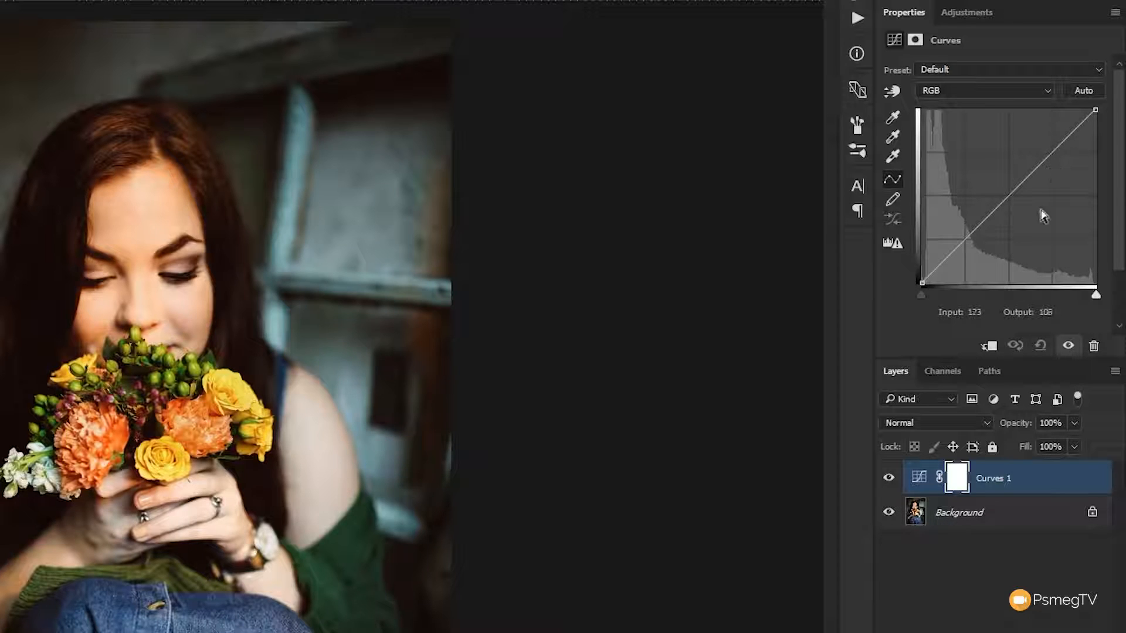
drag(1023, 204, 1049, 216)
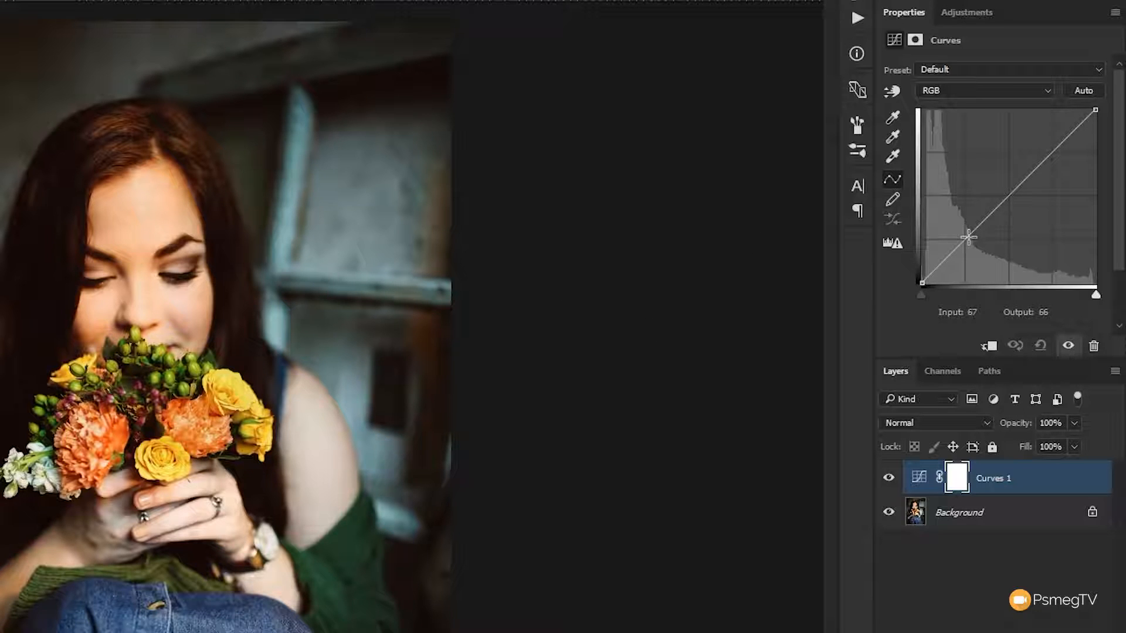
drag(967, 236, 975, 242)
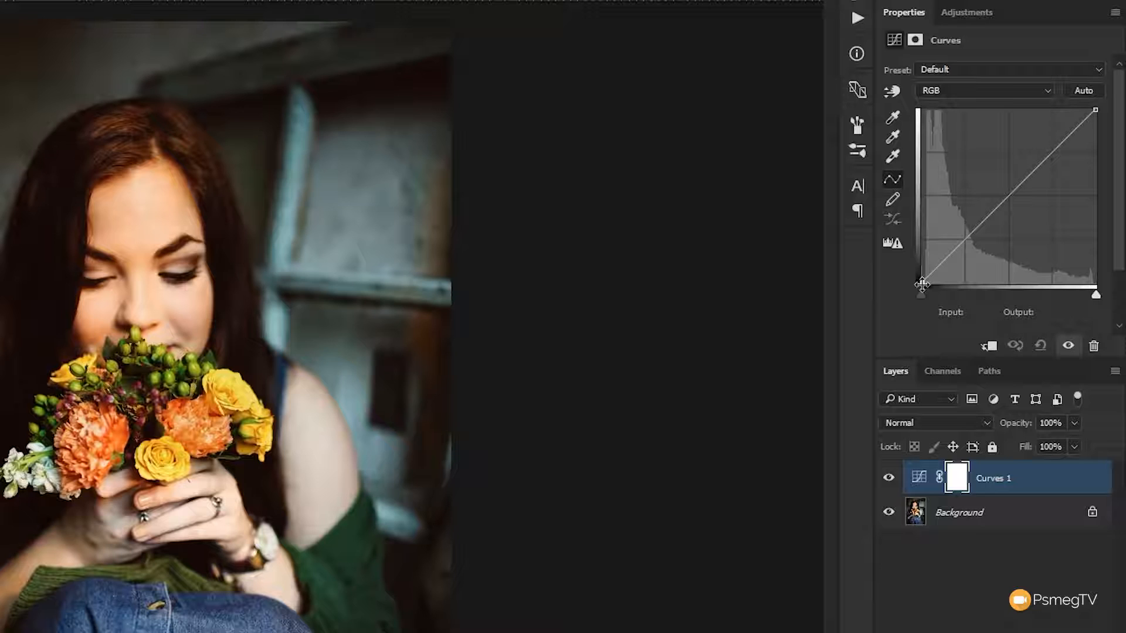
drag(922, 284, 962, 239)
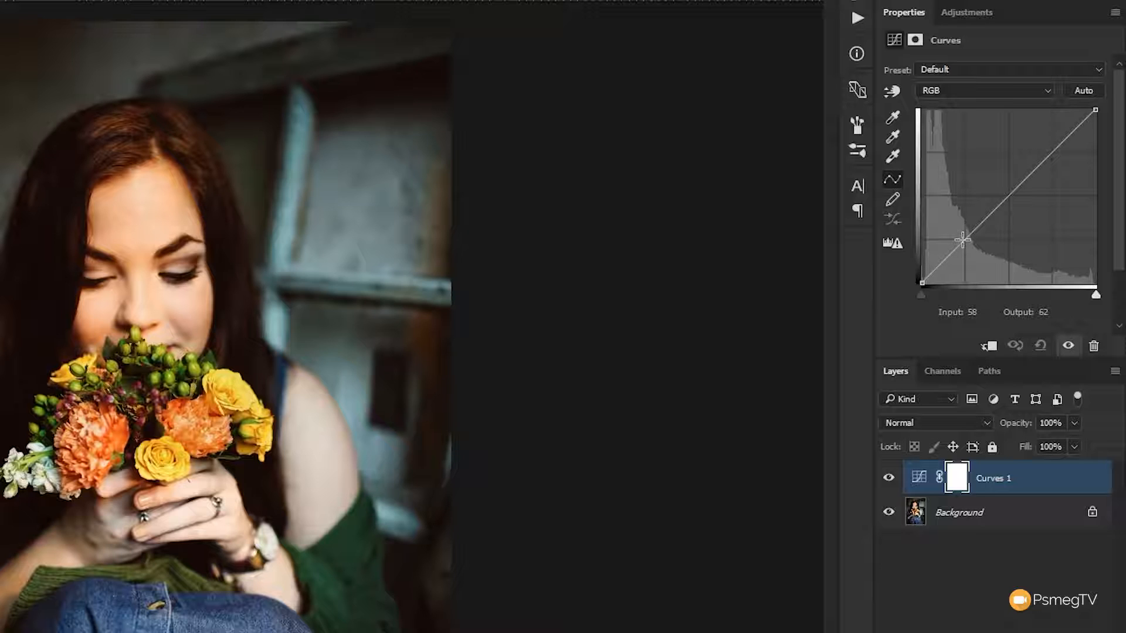
drag(962, 239, 1014, 209)
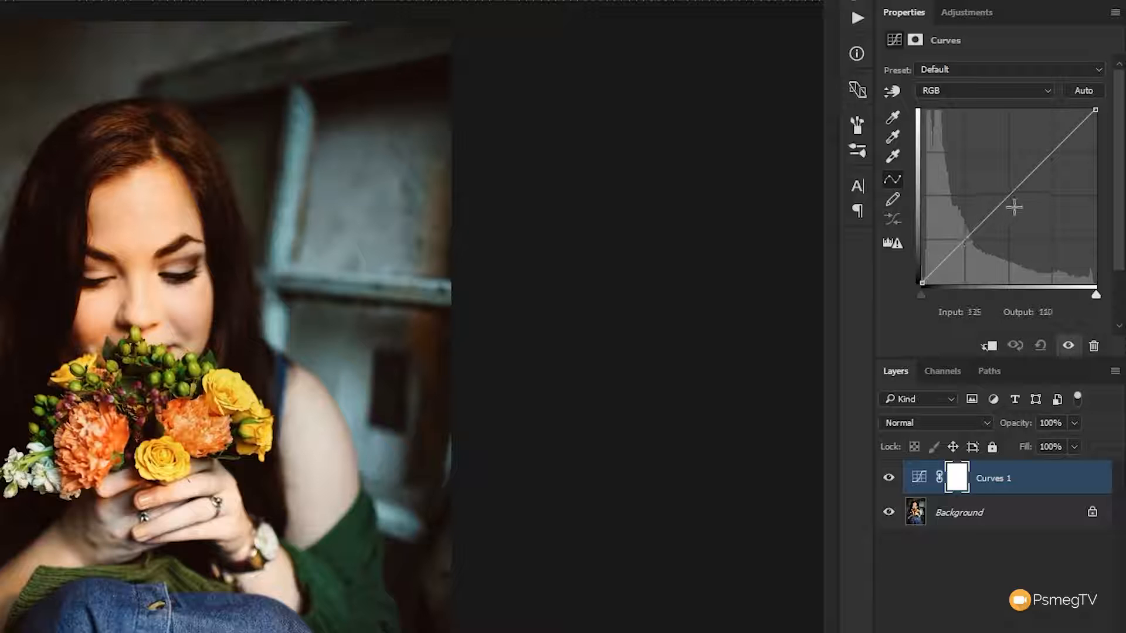
drag(1015, 208, 965, 237)
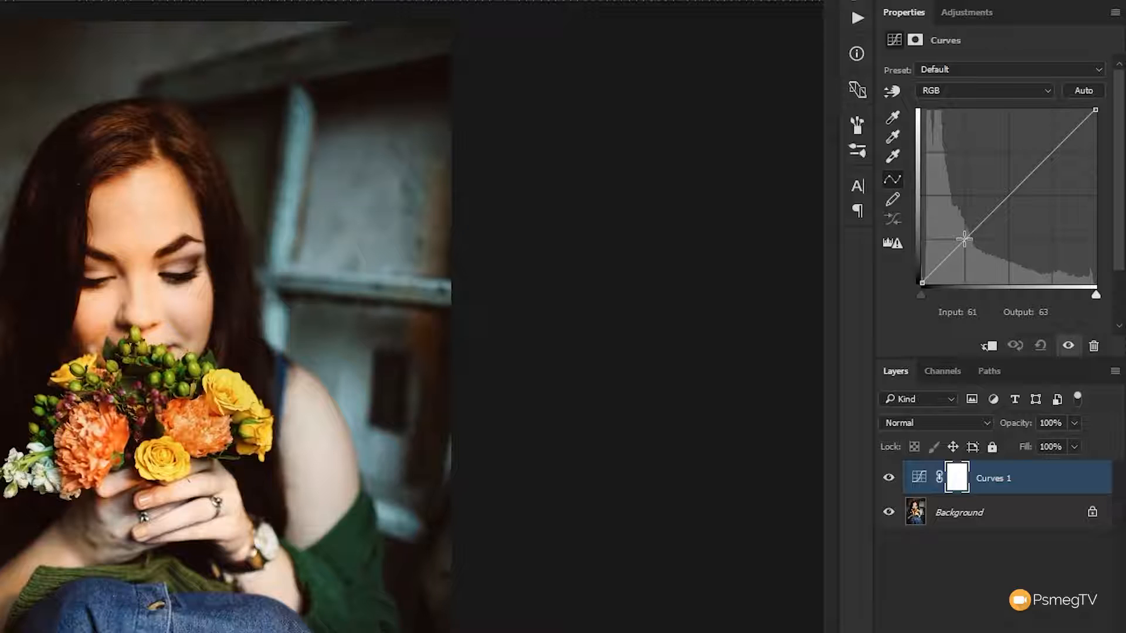
drag(965, 237, 1053, 151)
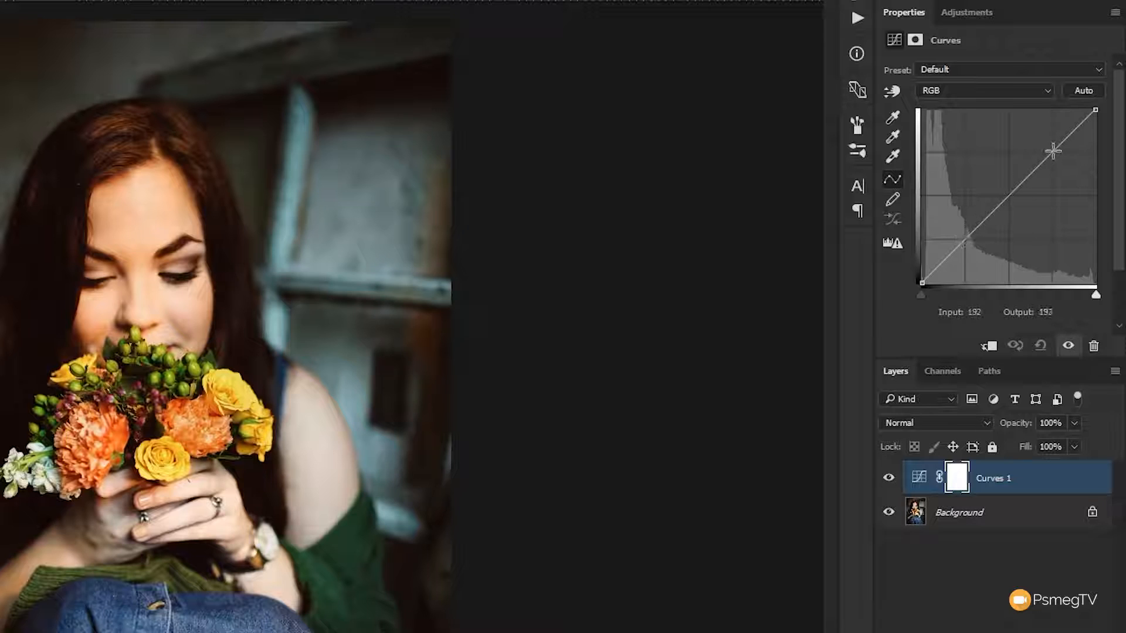
drag(1053, 149, 1095, 112)
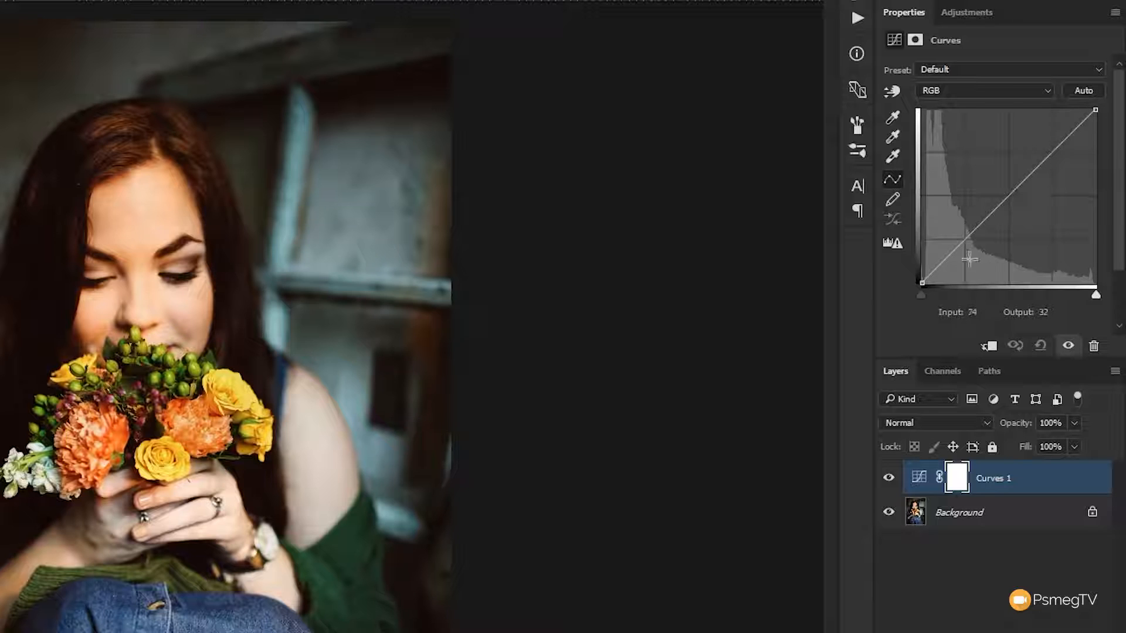
Anchor shadow, midtone and highlight points on the RGB curve, testing a black lift then returning blacks to 0
drag(968, 260, 983, 222)
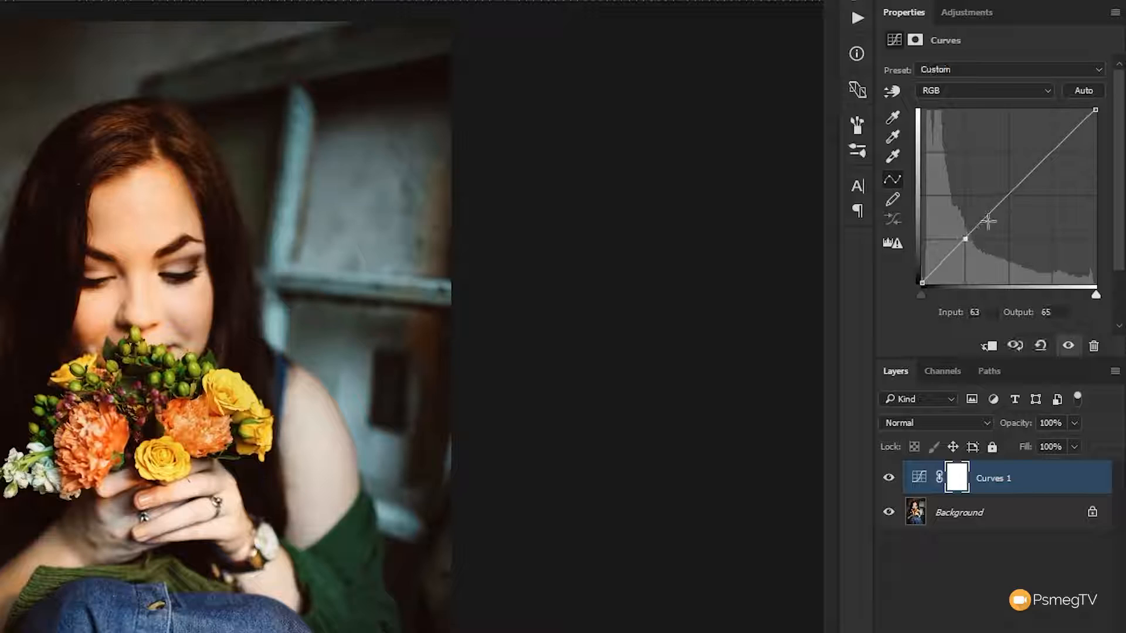
drag(987, 221, 1054, 149)
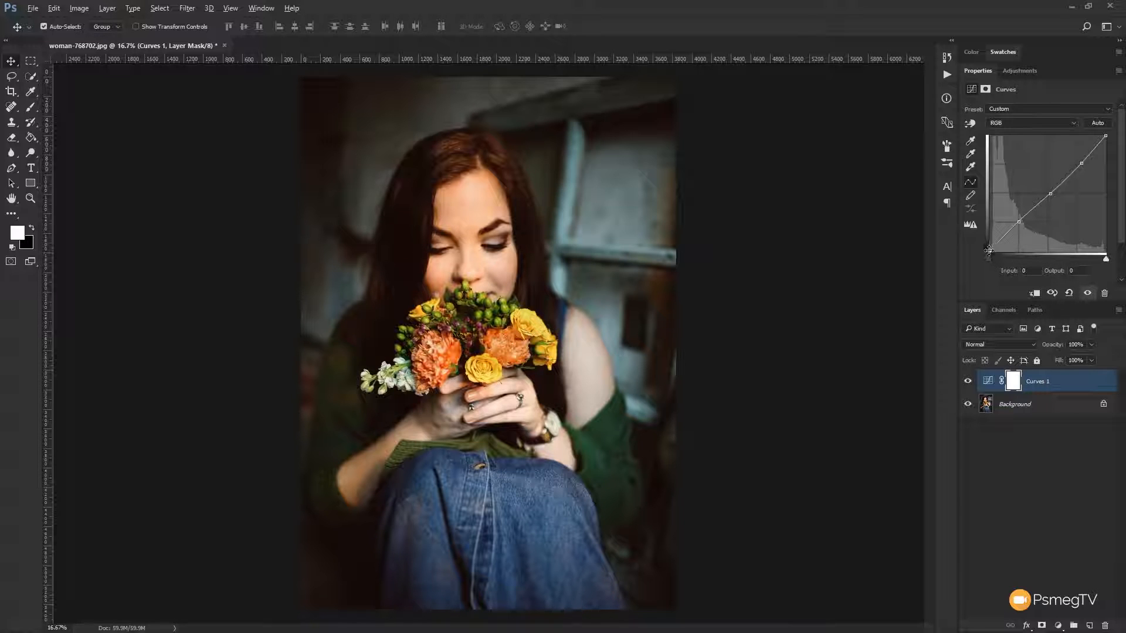
drag(990, 249, 990, 243)
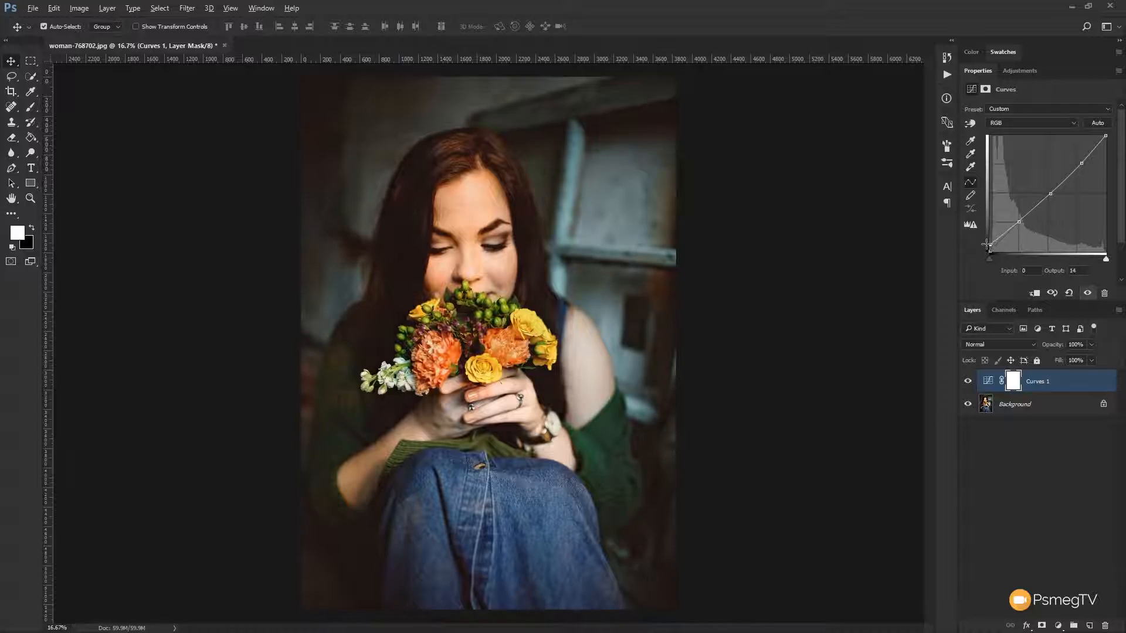
drag(988, 251, 987, 237)
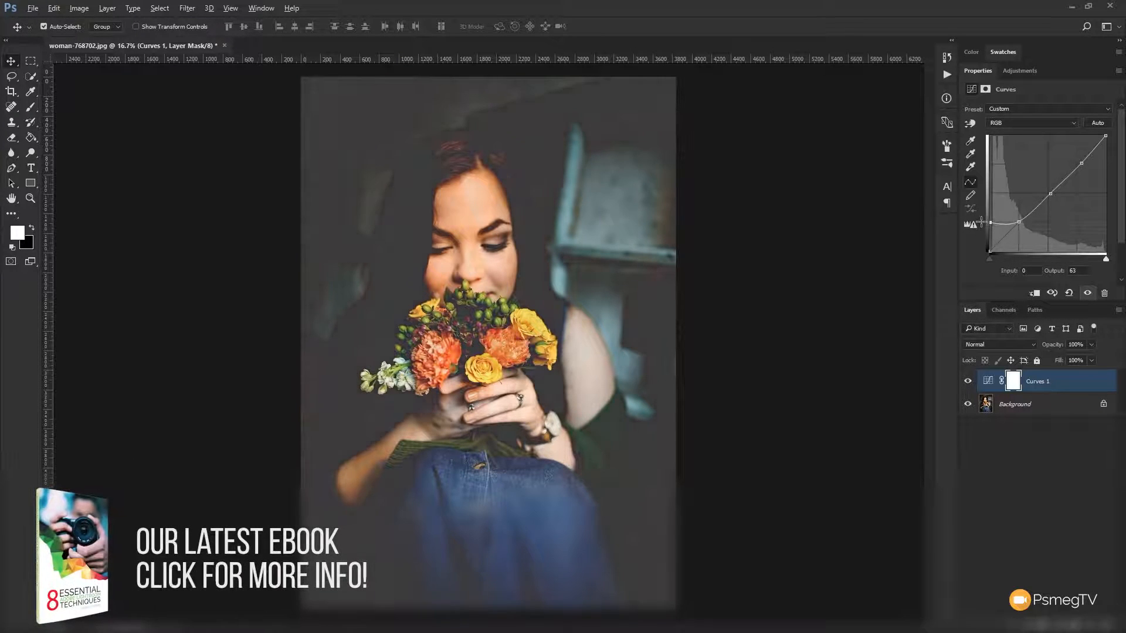
drag(993, 223, 994, 225)
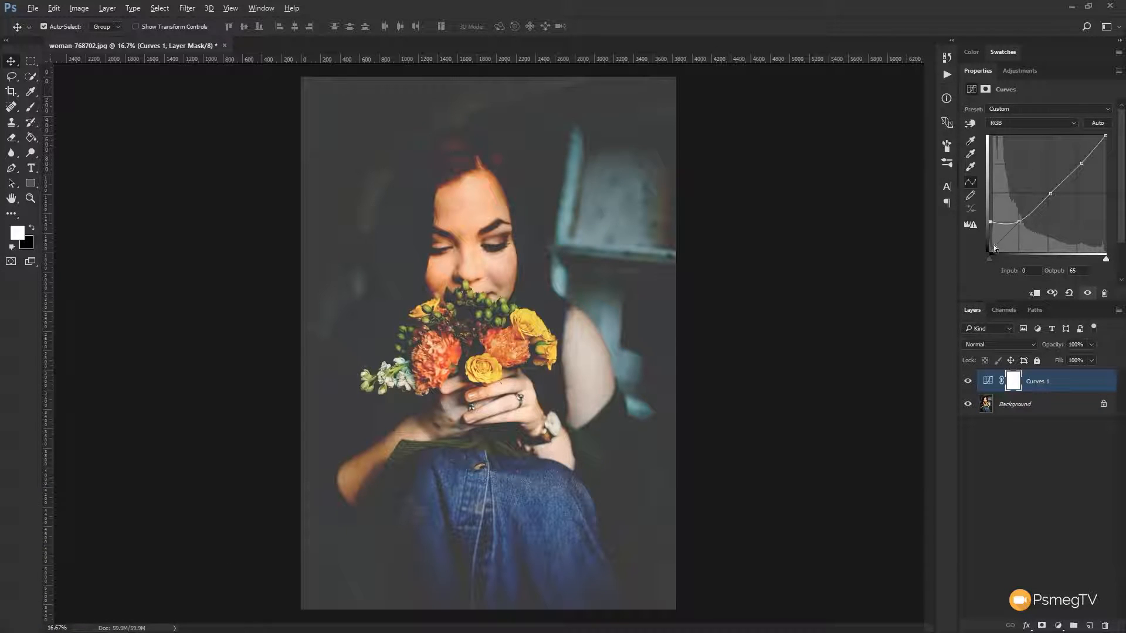
drag(987, 243, 987, 239)
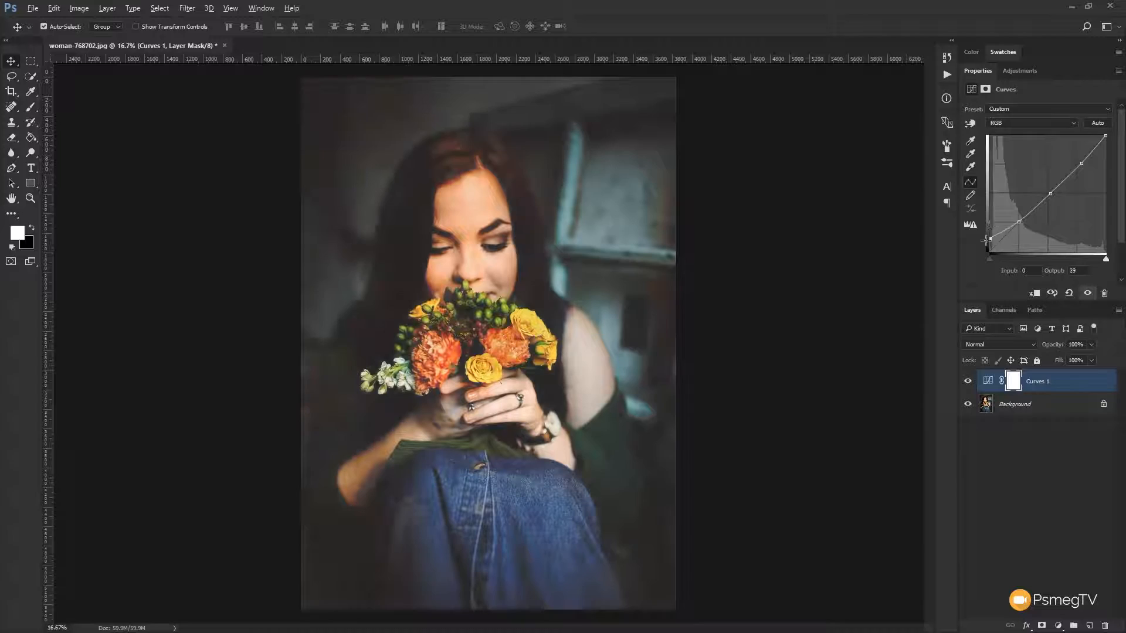
drag(986, 242, 986, 258)
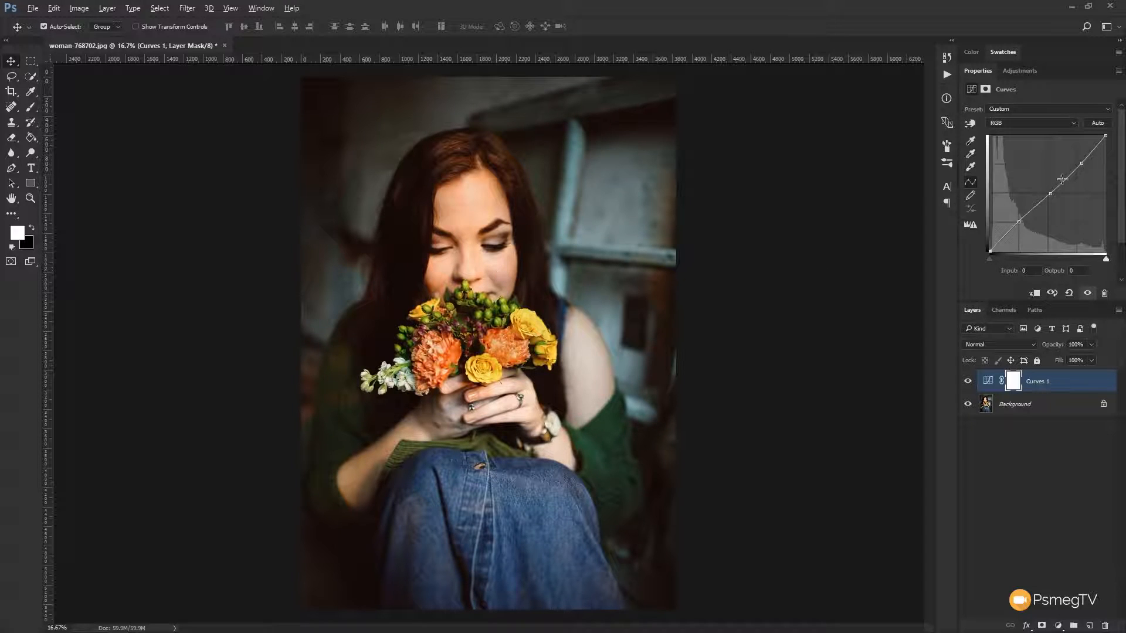
Lift the RGB black point slightly and lower the white point to about 236 for a faded look
drag(1061, 178, 991, 249)
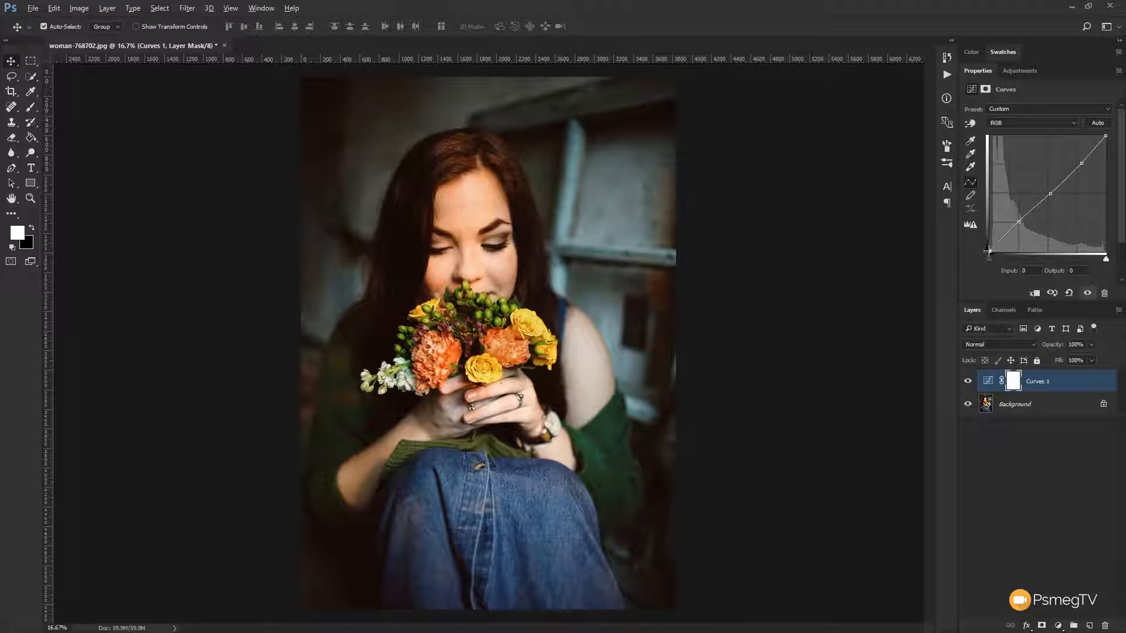
drag(989, 250, 988, 238)
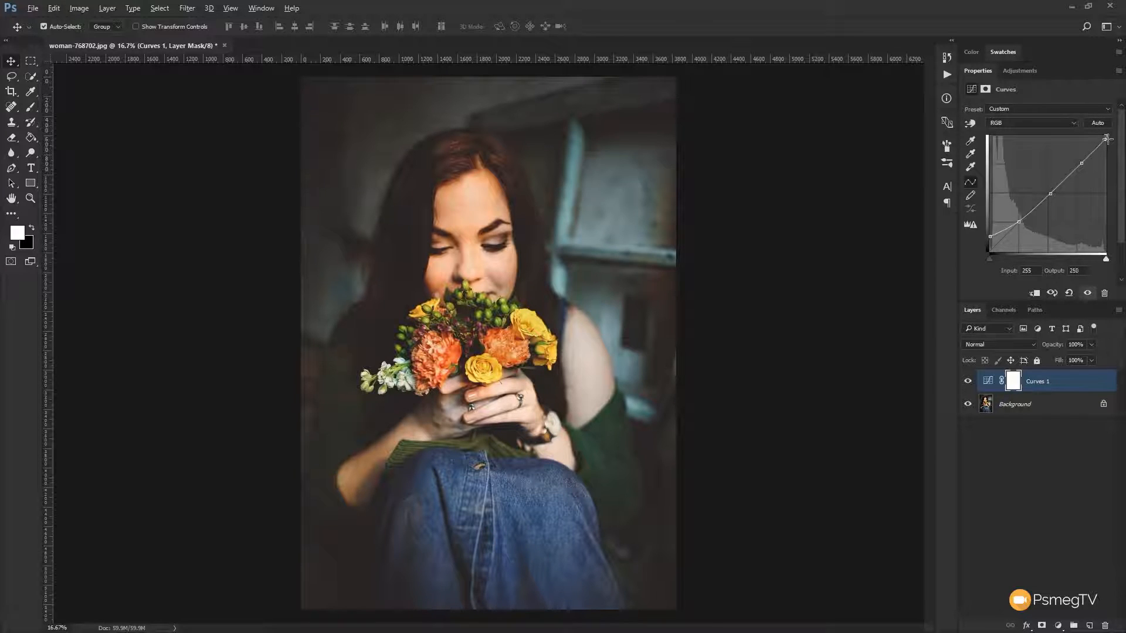
drag(1105, 139, 1106, 142)
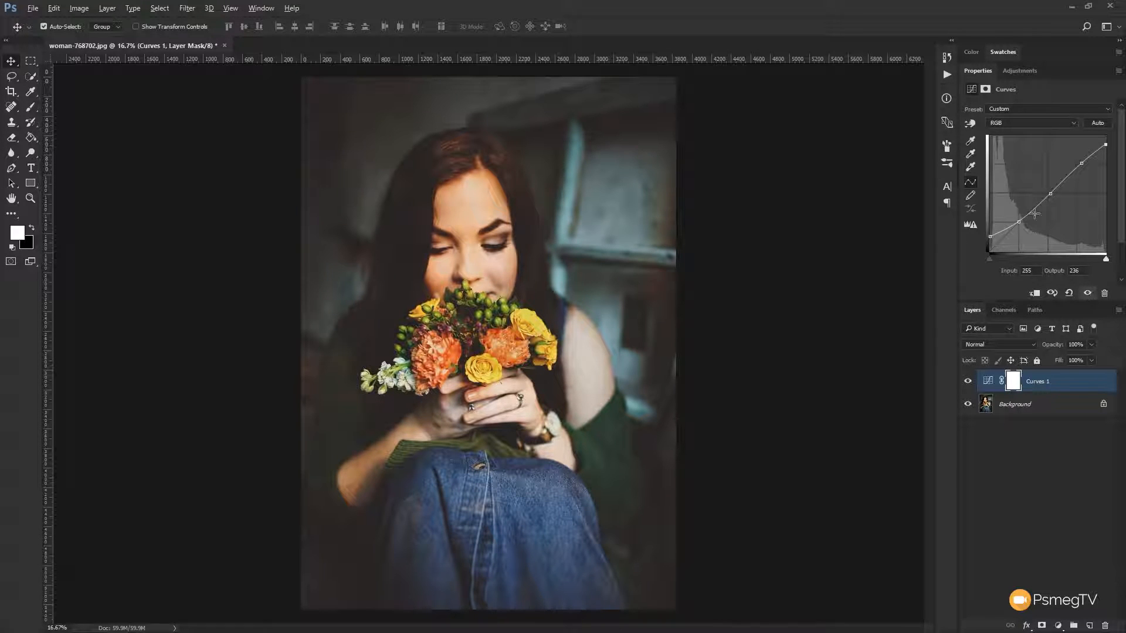
Test the midtone point brighter and darker, settling it back near neutral
drag(1035, 214, 1052, 192)
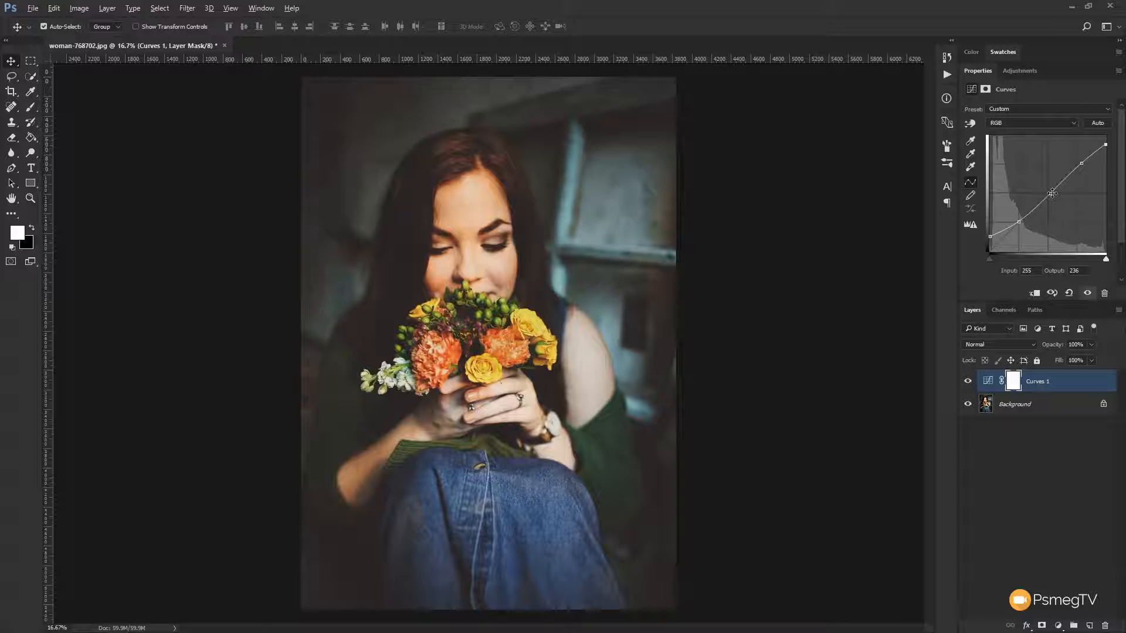
drag(1051, 192, 1049, 187)
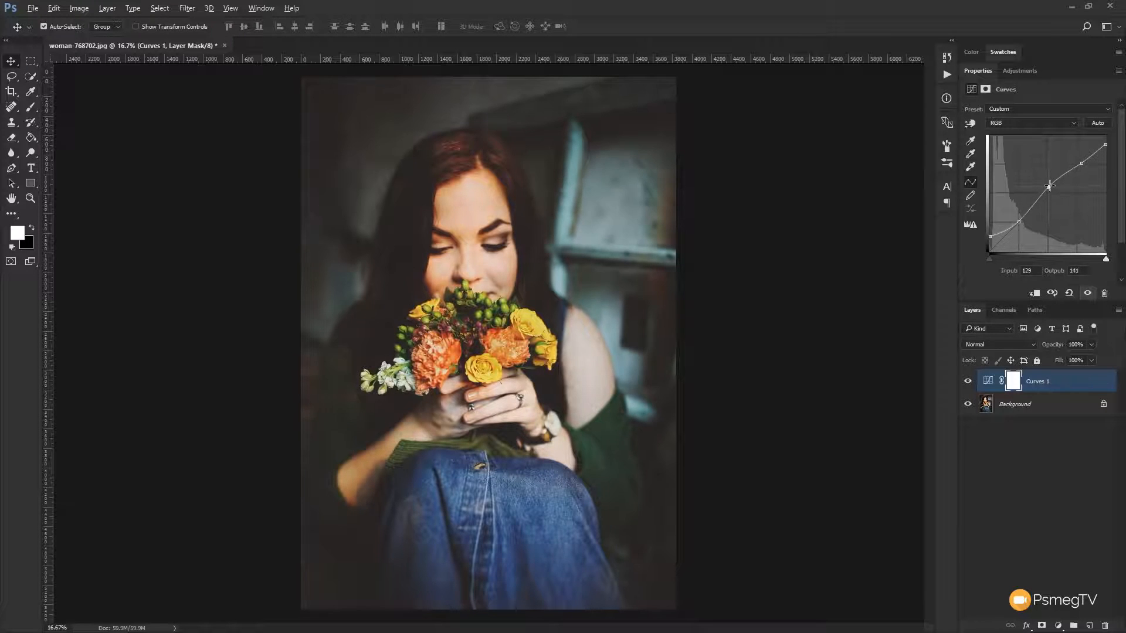
drag(1048, 187, 1048, 177)
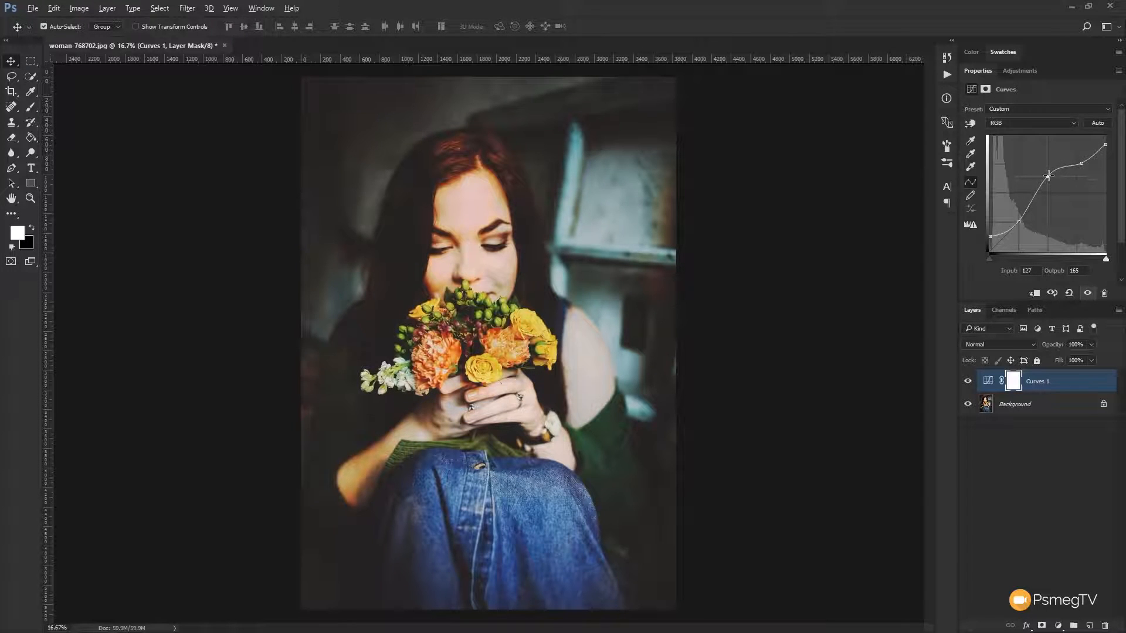
drag(1047, 177, 1050, 195)
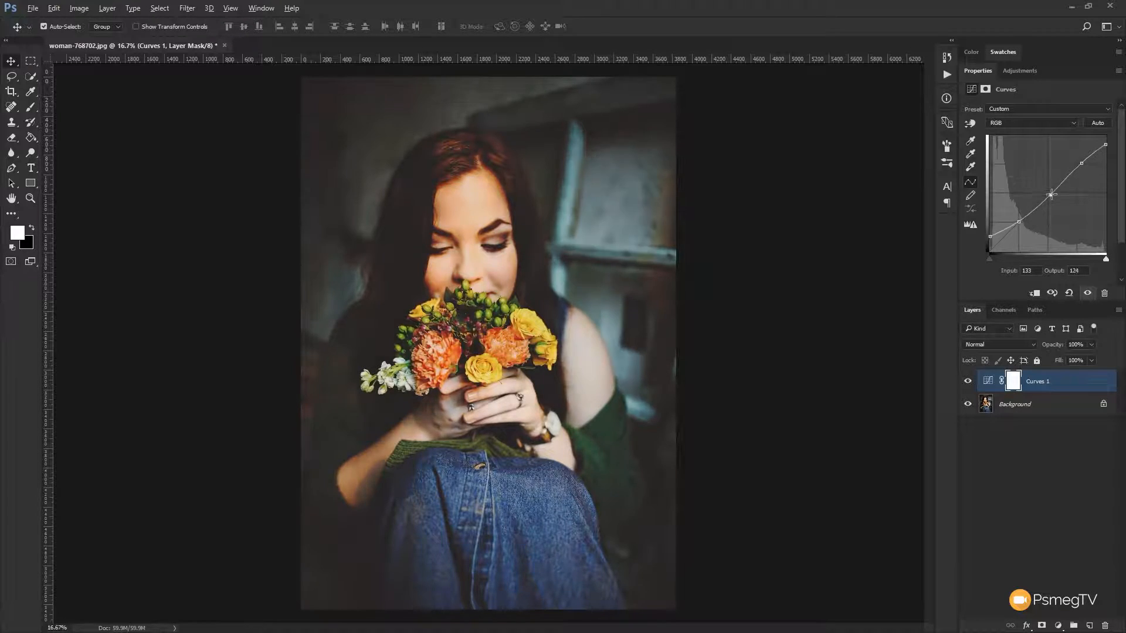
drag(1050, 193, 1053, 204)
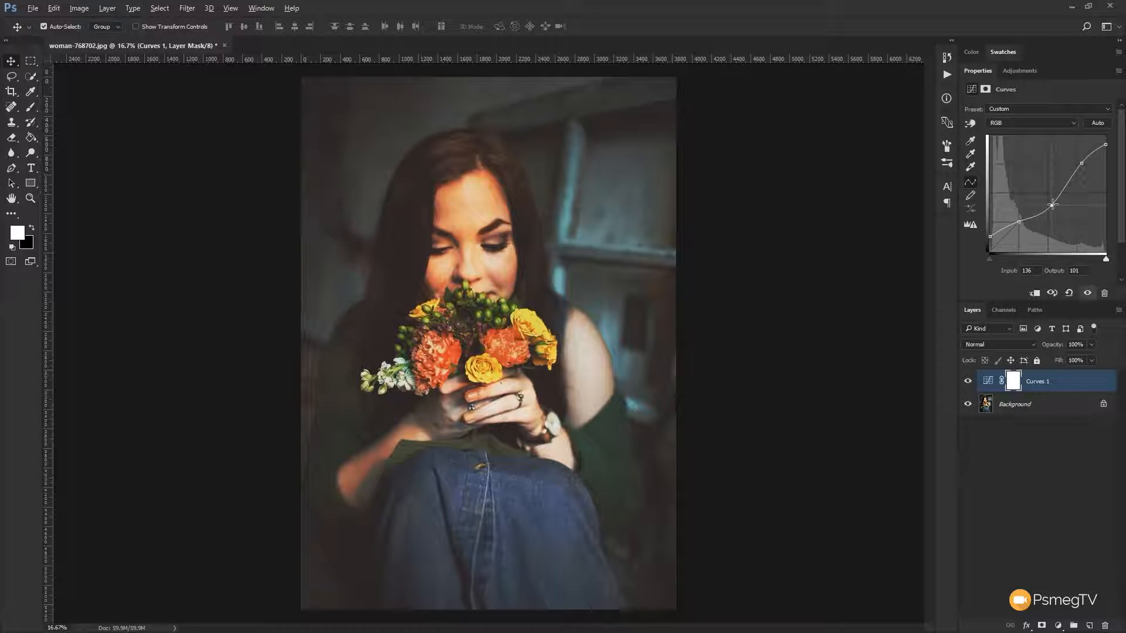
drag(1050, 205, 1048, 194)
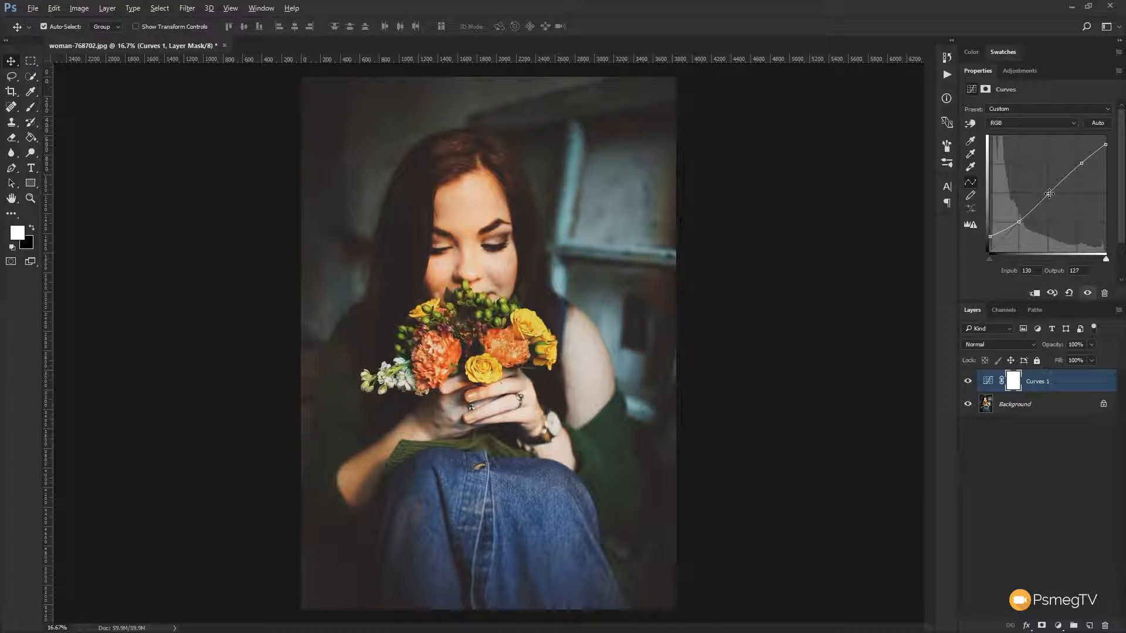
Add a highlight point near input 194, output 188 to brighten the upper tones
drag(1049, 192, 1086, 168)
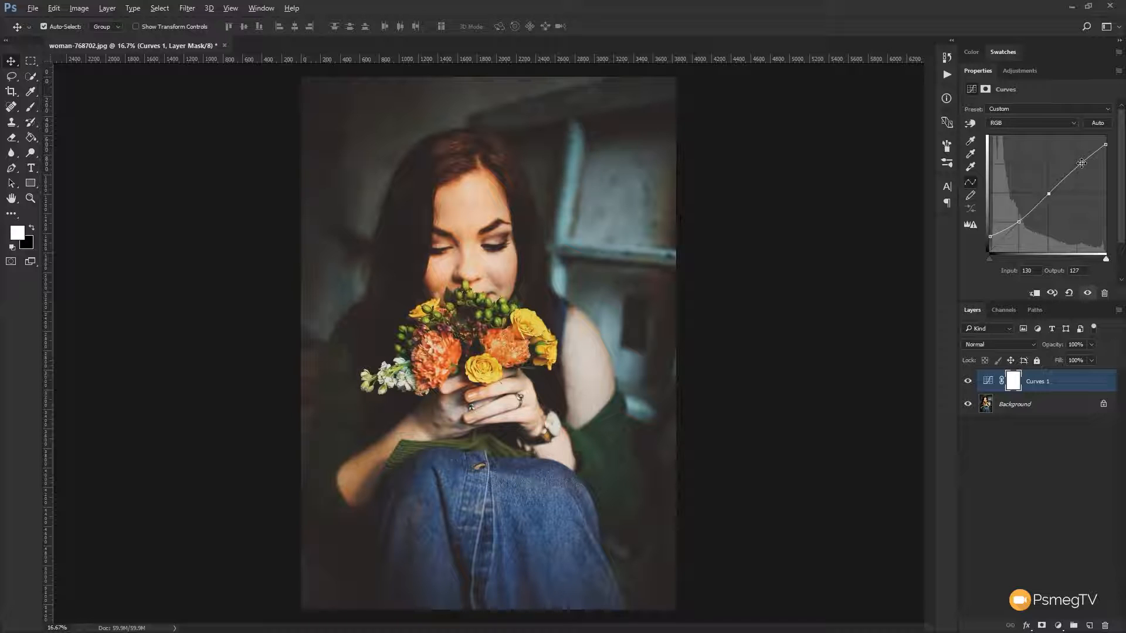
drag(1082, 163, 1104, 143)
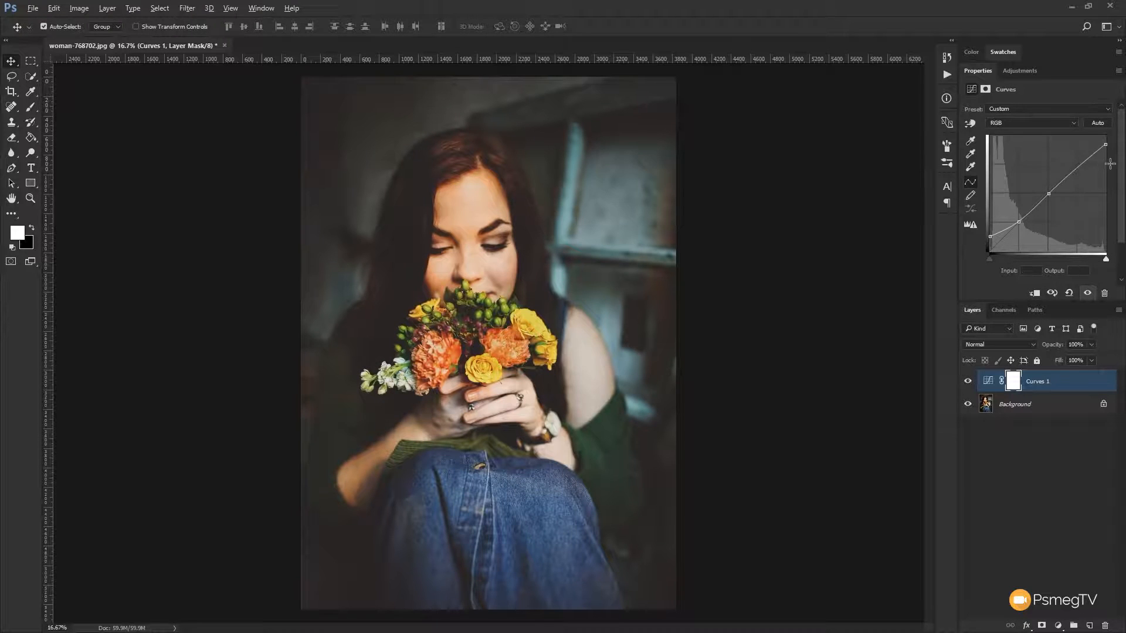
drag(1099, 144, 1090, 182)
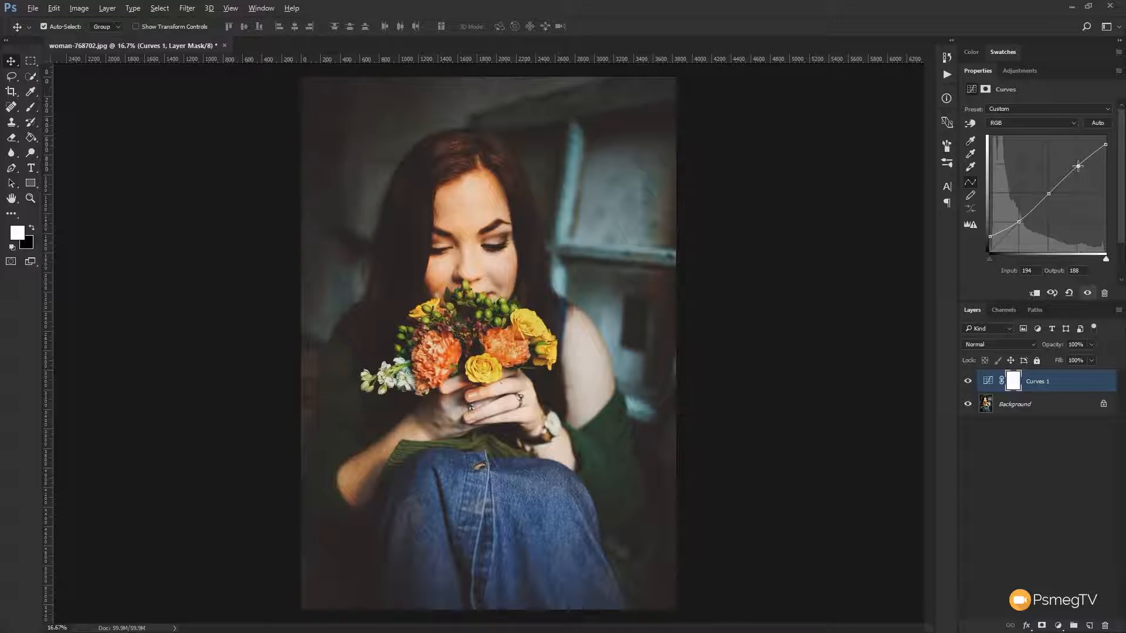
Ease the highlight point to about 199/176 and dip the shadow point near 63 to 60
drag(1076, 166, 1092, 164)
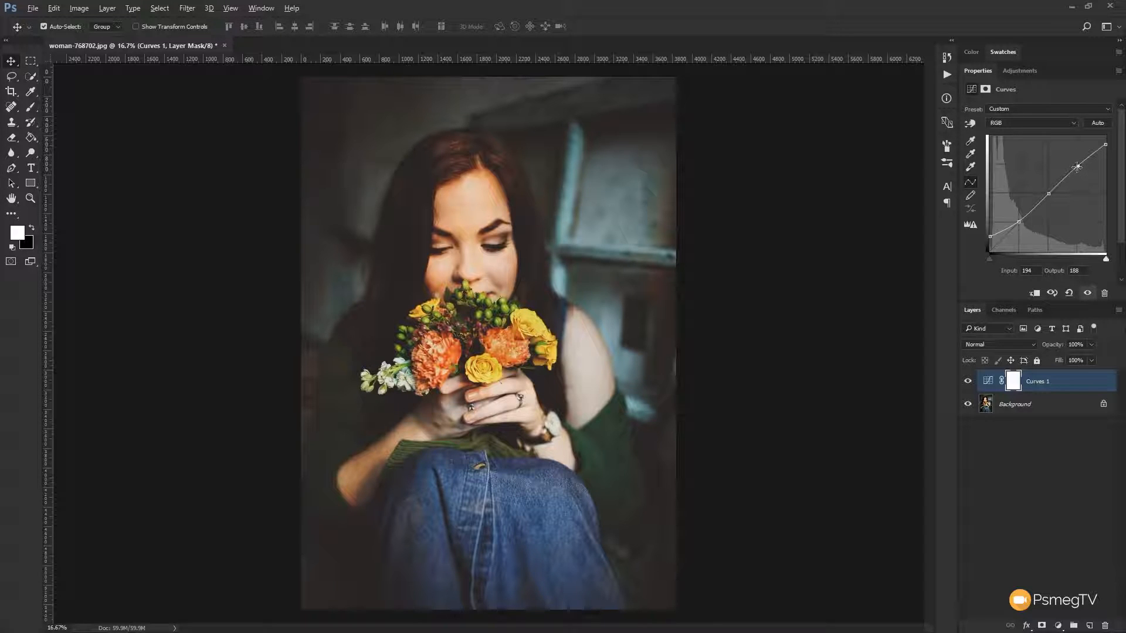
drag(1076, 166, 1077, 162)
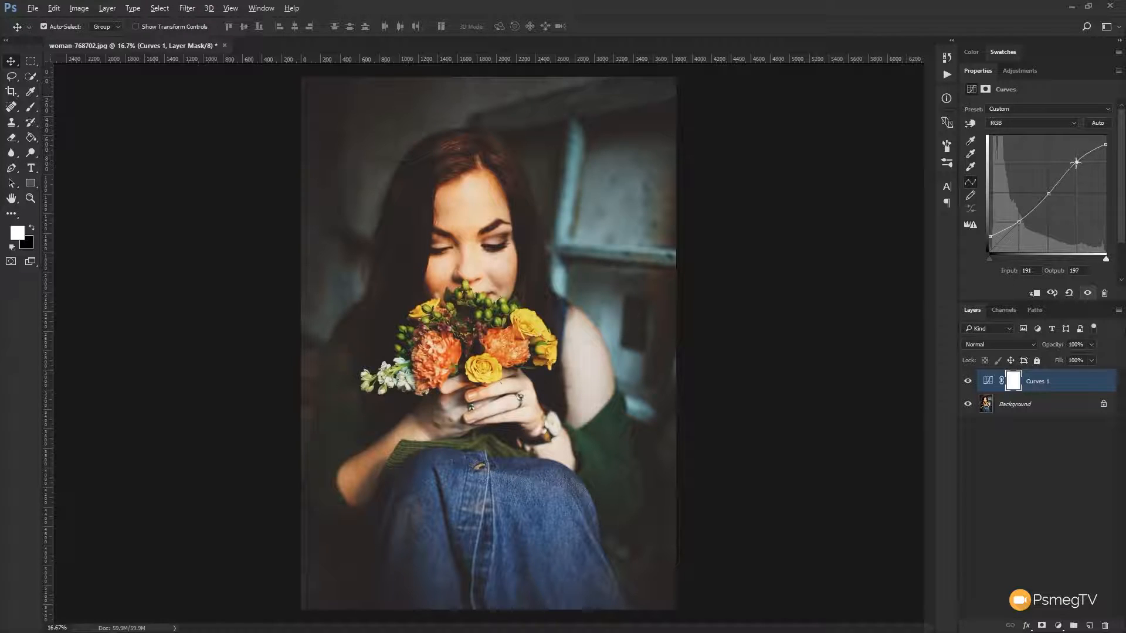
drag(1077, 162, 1078, 172)
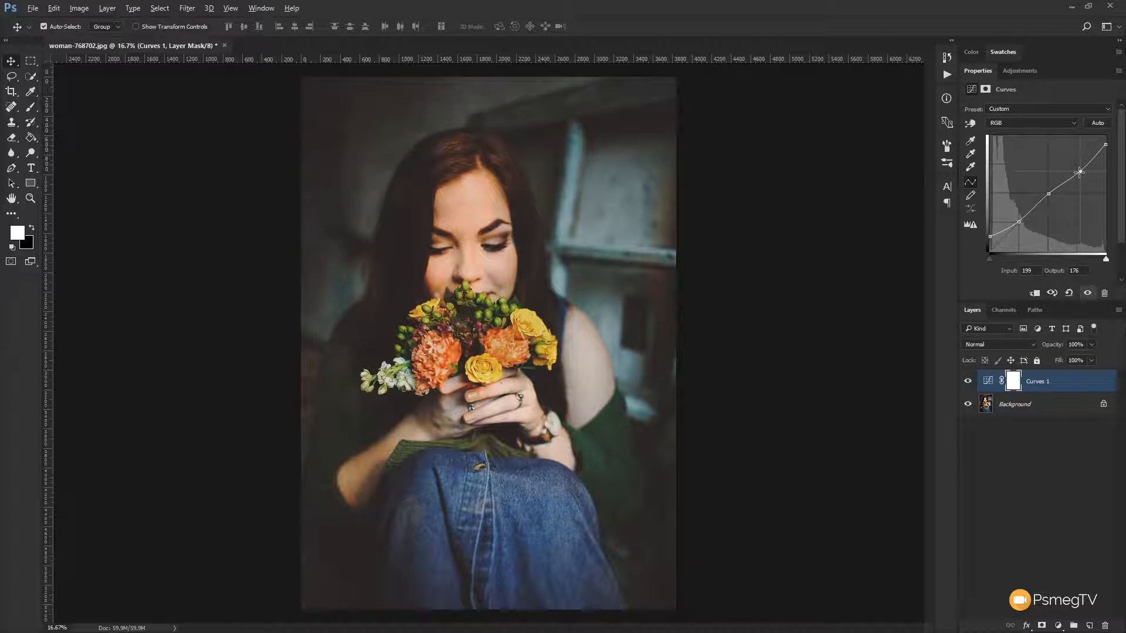
drag(1078, 172, 1021, 223)
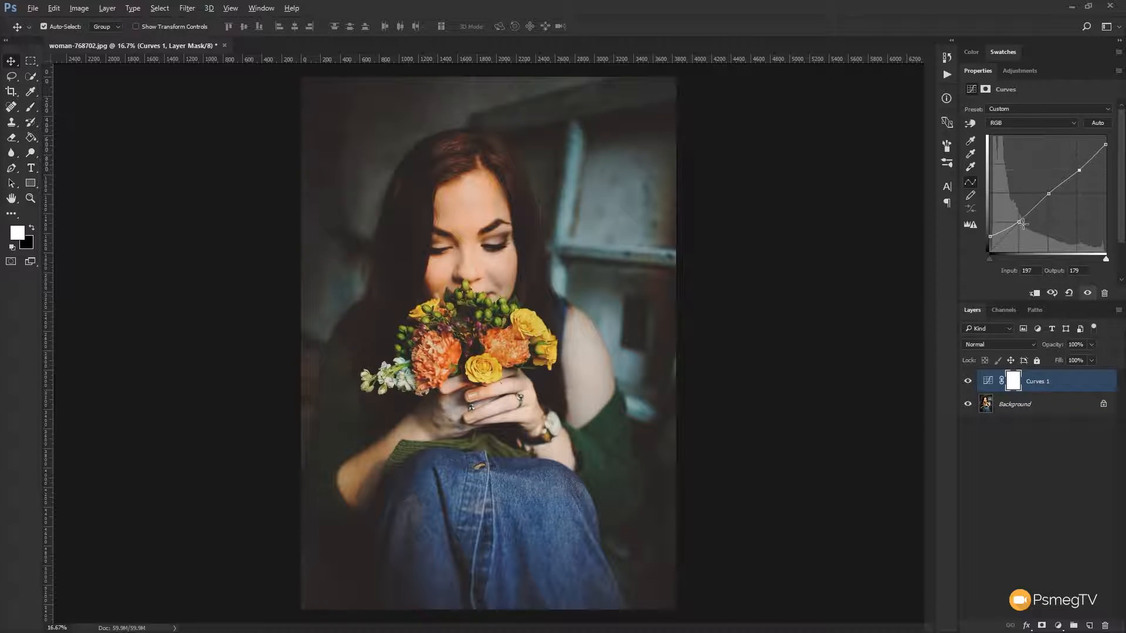
drag(1021, 222, 1019, 222)
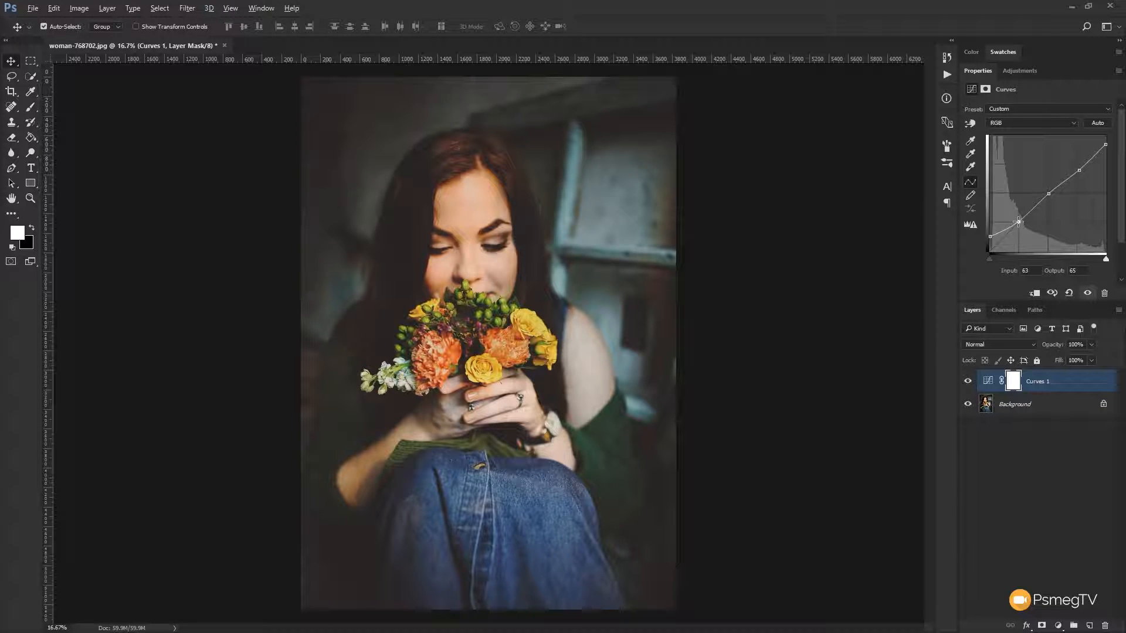
drag(1019, 221, 1019, 225)
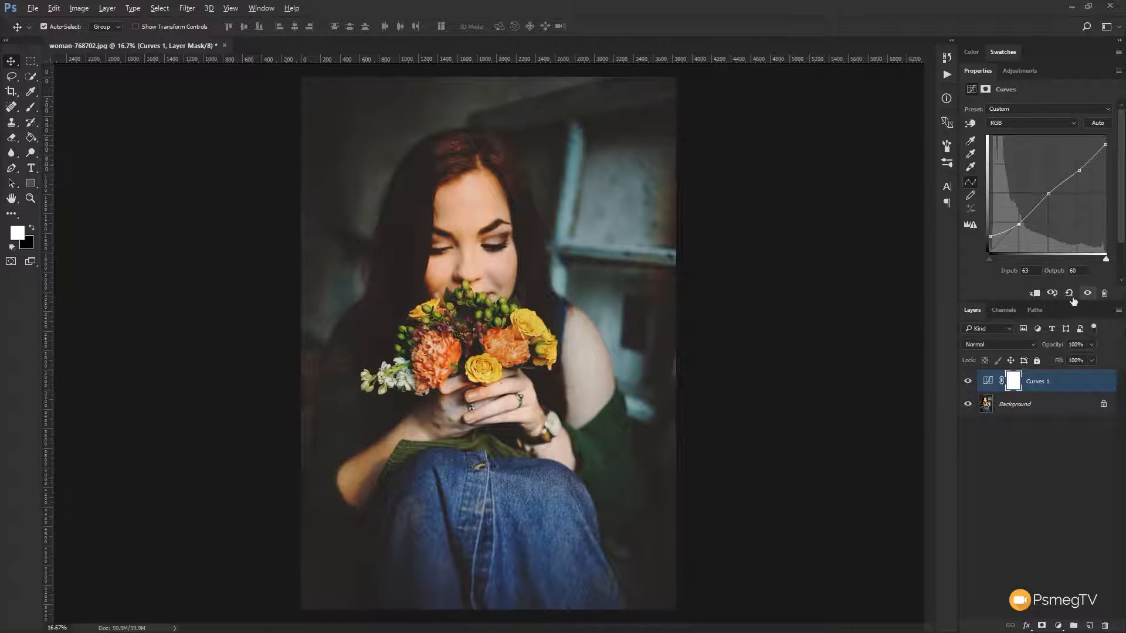
click(1086, 294)
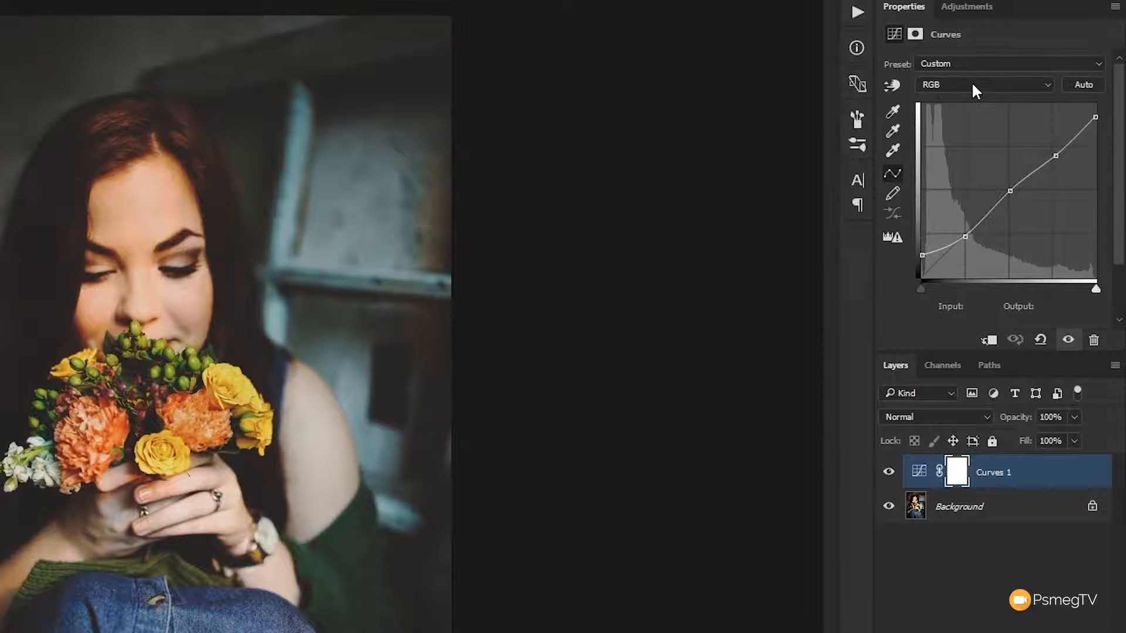
Switch the Curves adjustment from RGB to the Blue channel
click(984, 85)
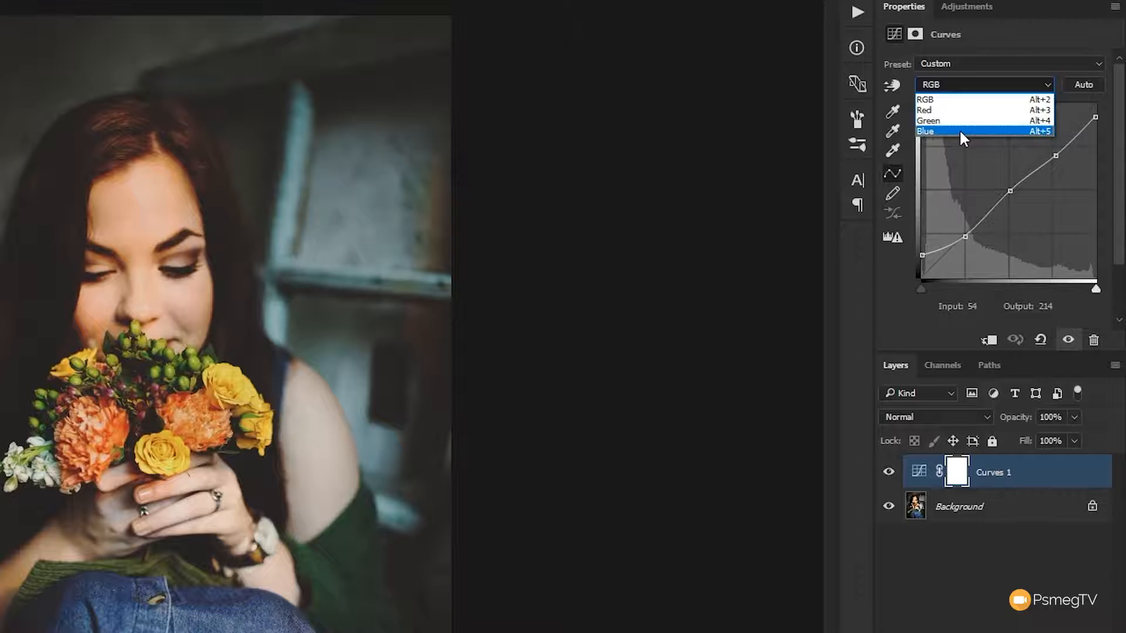
click(926, 132)
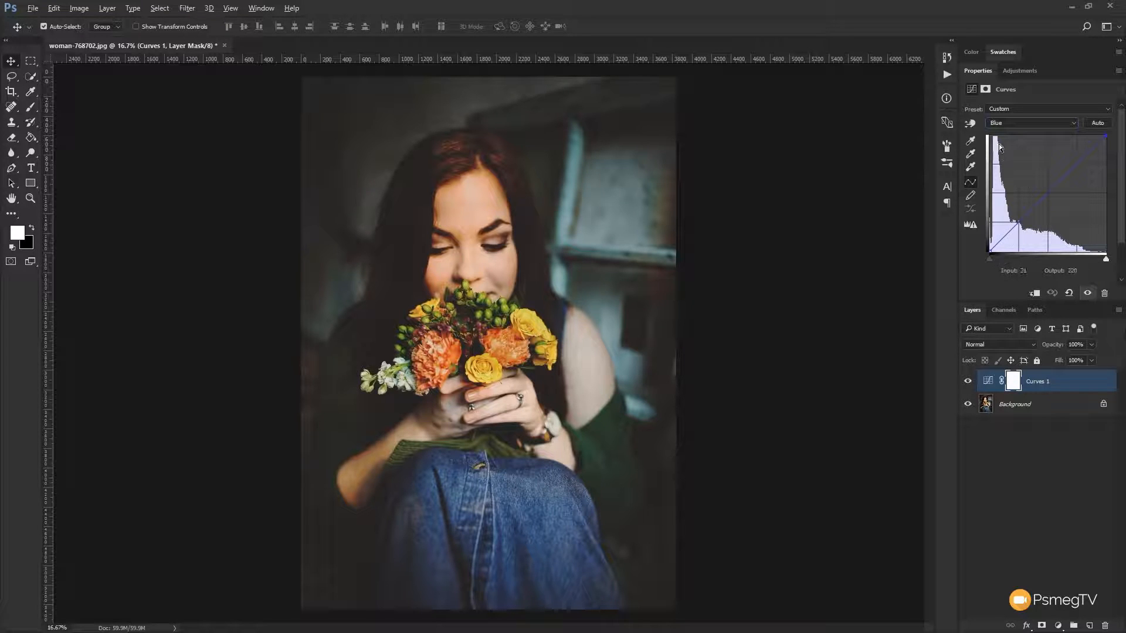
Lift the Blue channel's black point so the portrait's shadows tint blue
drag(1001, 148, 1027, 223)
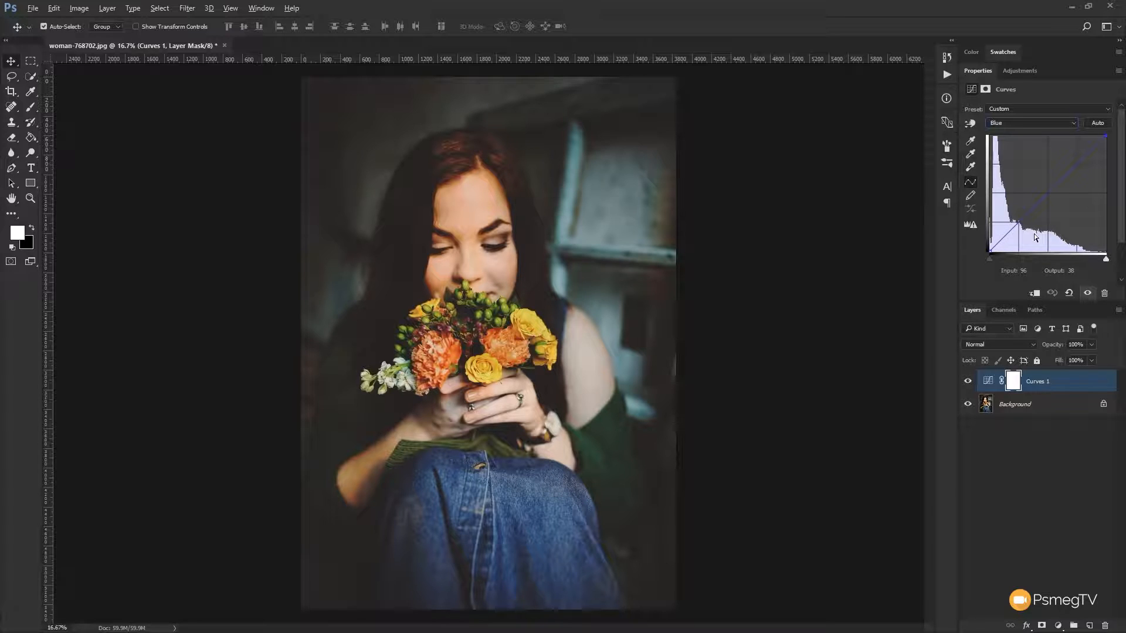
drag(1036, 238, 1039, 201)
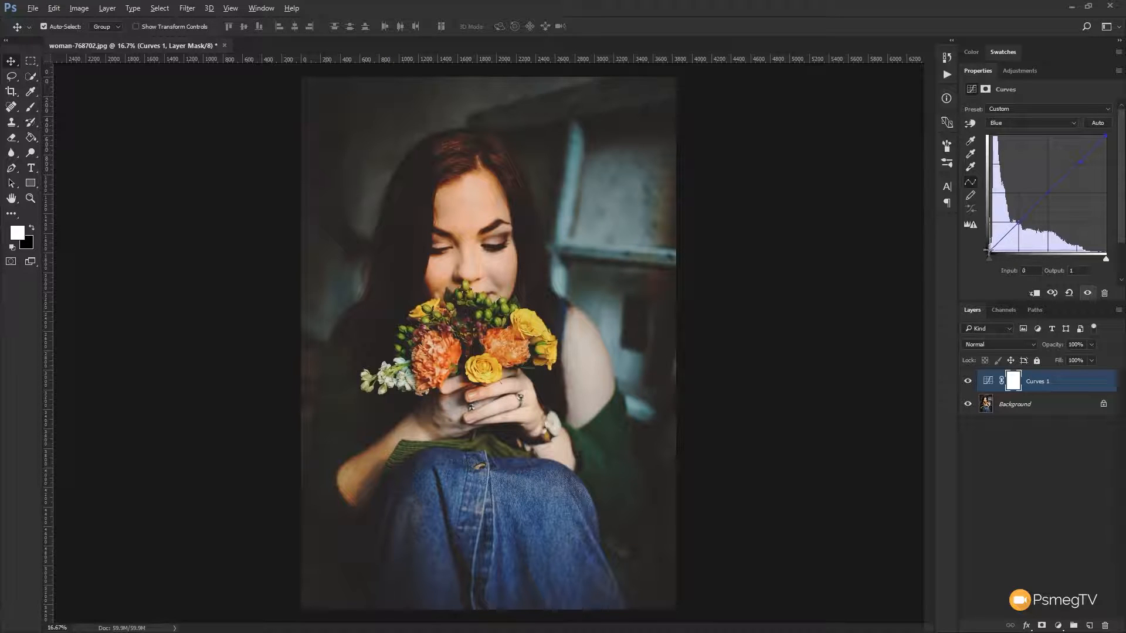
drag(987, 251, 987, 226)
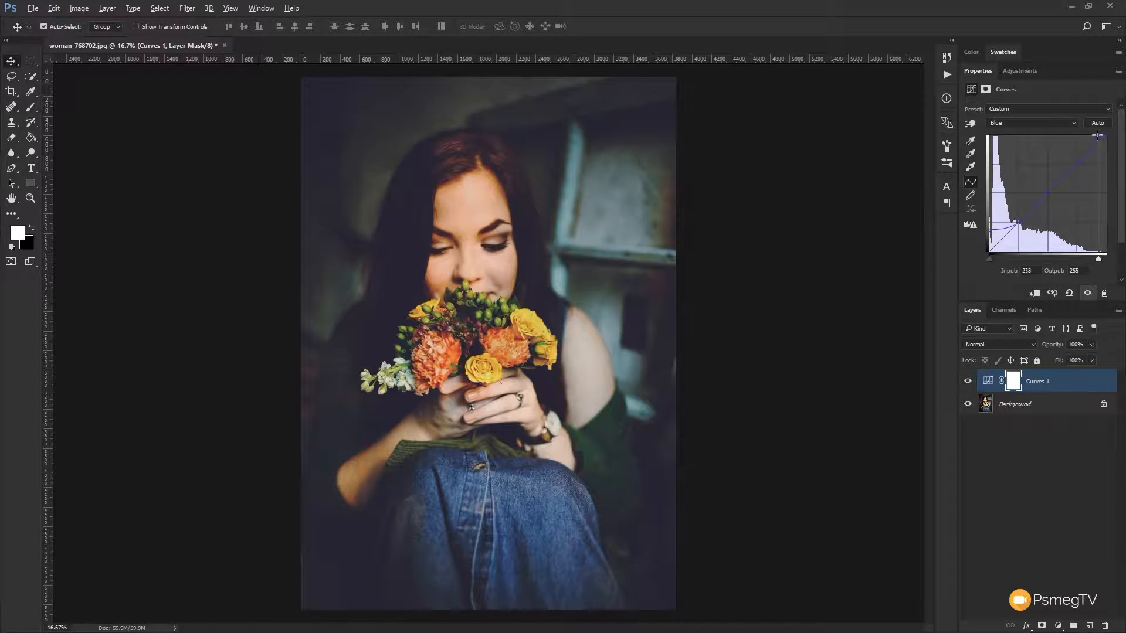
Pull the Blue white point inward then back, adding an upper point near 190/193 to keep highlights neutral
drag(1097, 135, 1084, 134)
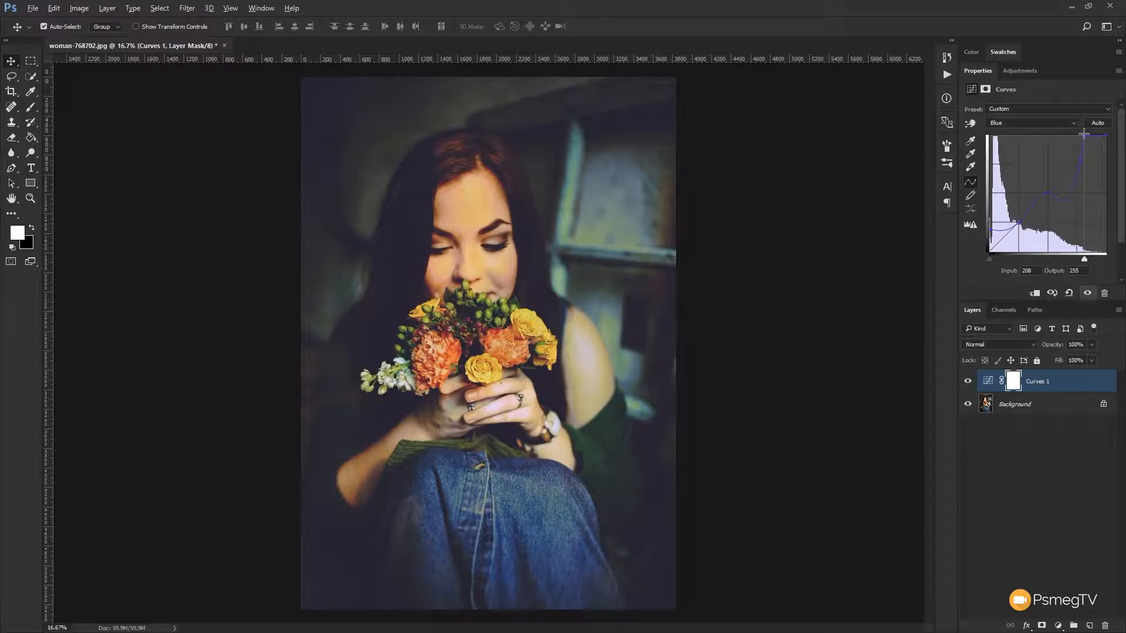
drag(1083, 133, 1105, 134)
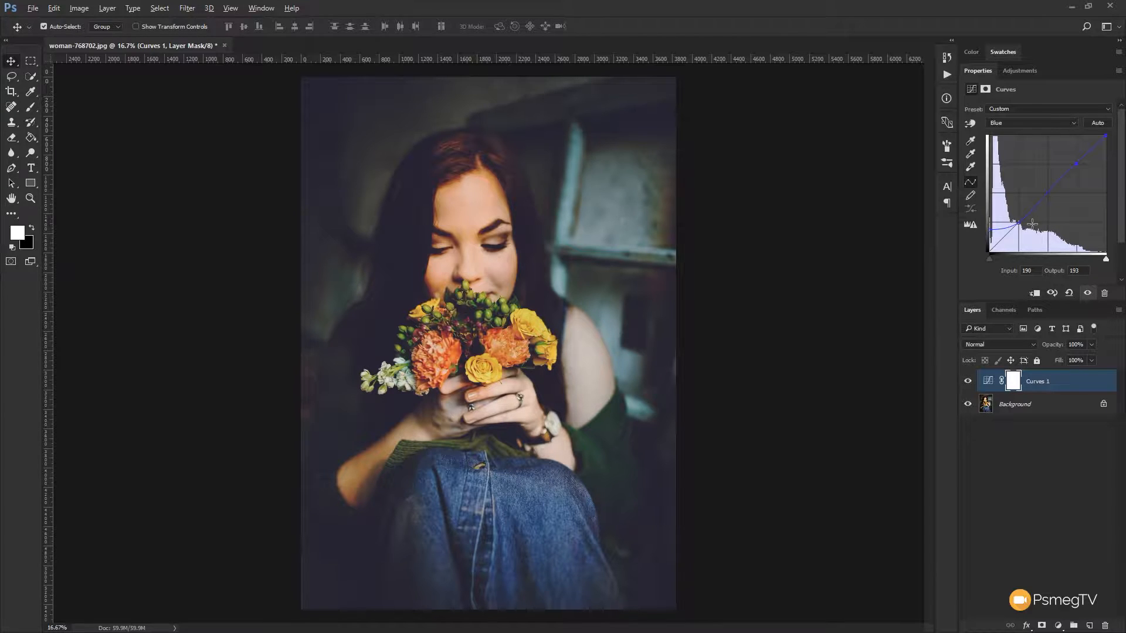
drag(1032, 223, 1076, 168)
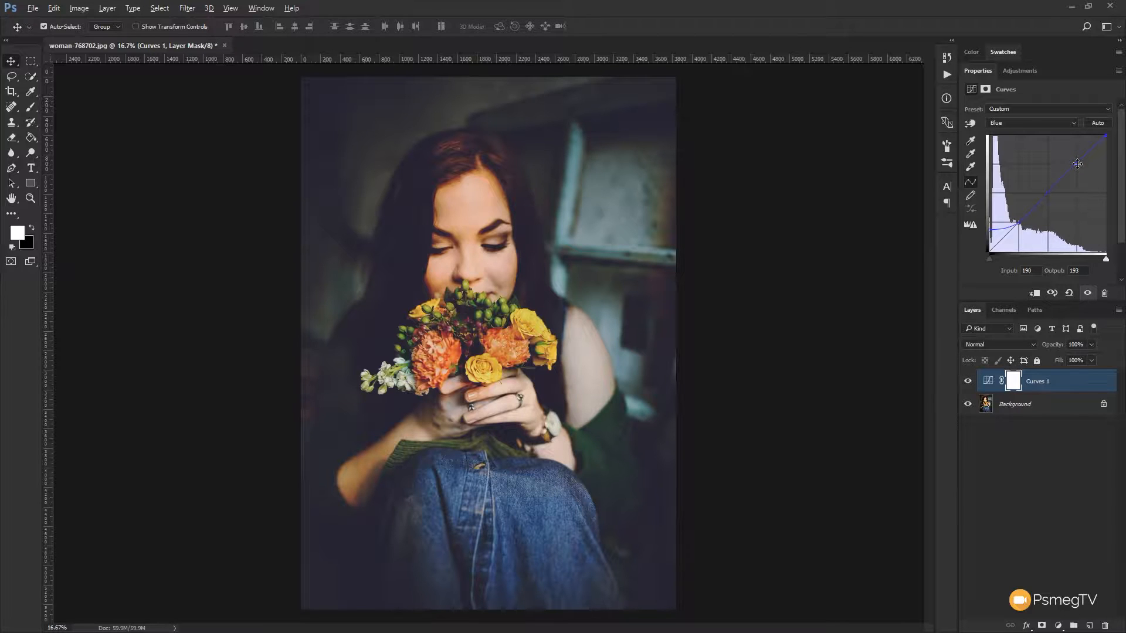
Lower the upper Blue point to about output 170 to warm highlights, easing the black lift to about 8
drag(1077, 164, 1080, 152)
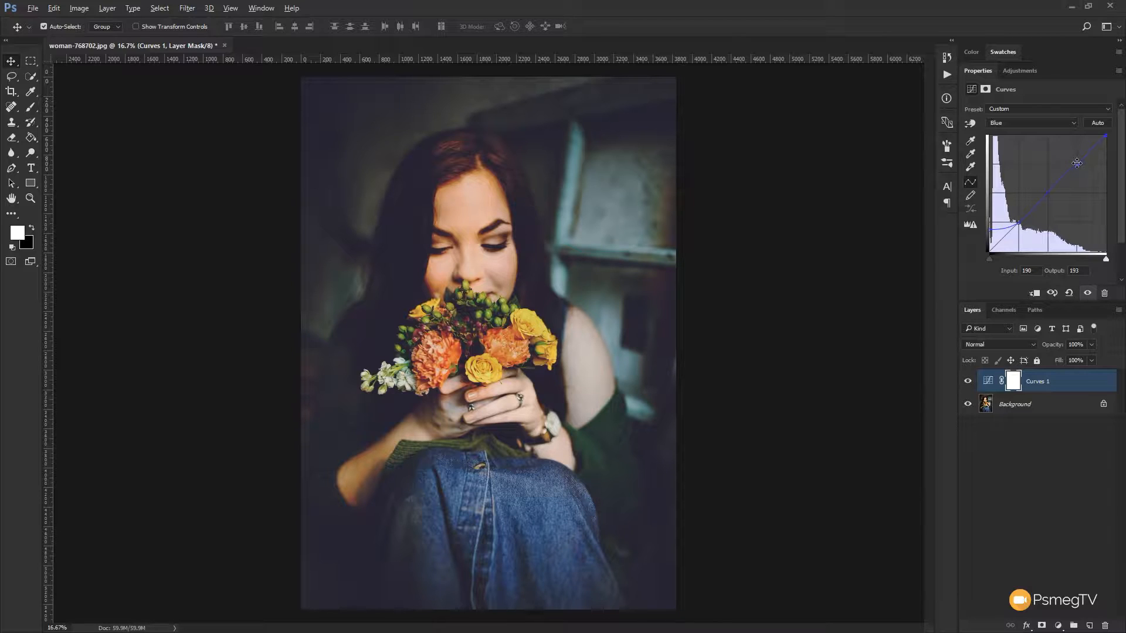
drag(1077, 163, 1077, 171)
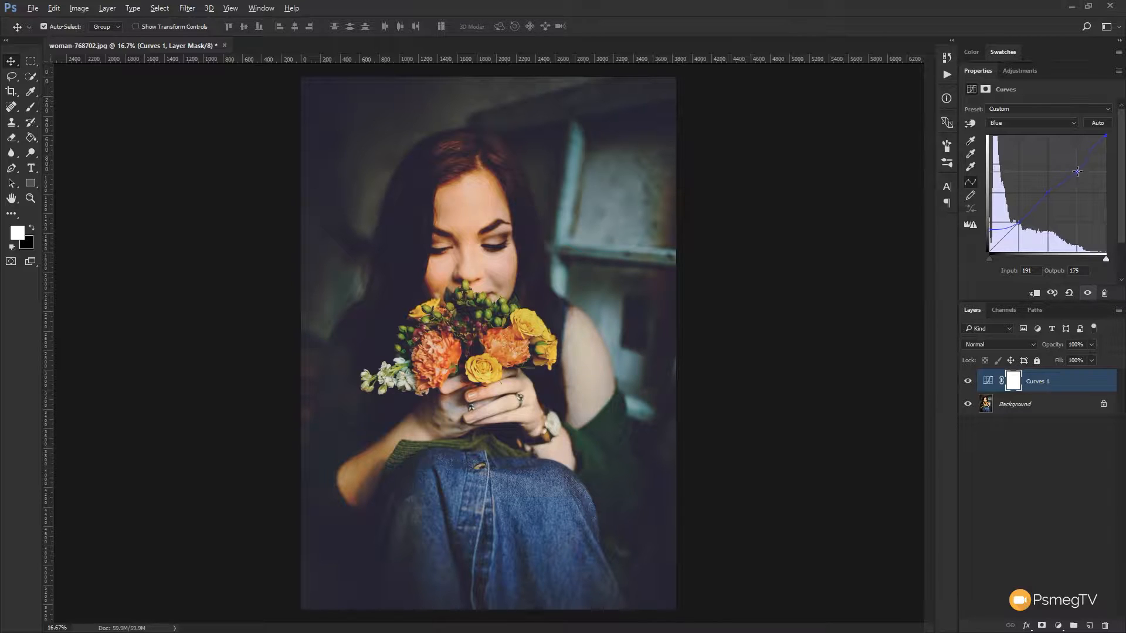
drag(1076, 171, 1075, 176)
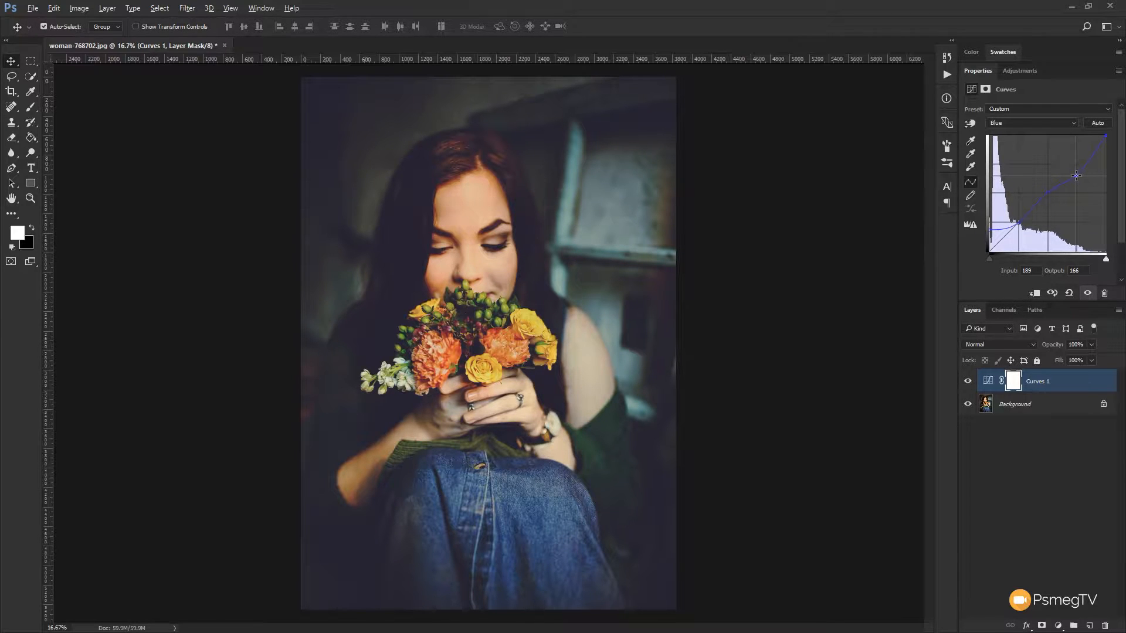
drag(1077, 176, 1076, 173)
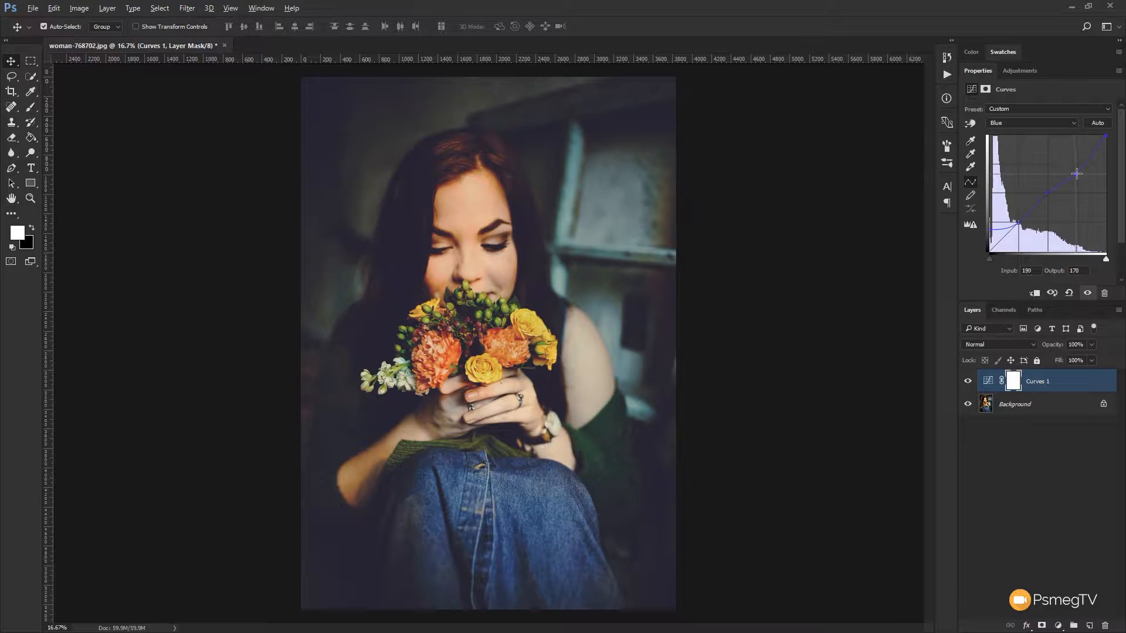
drag(1076, 173, 1077, 174)
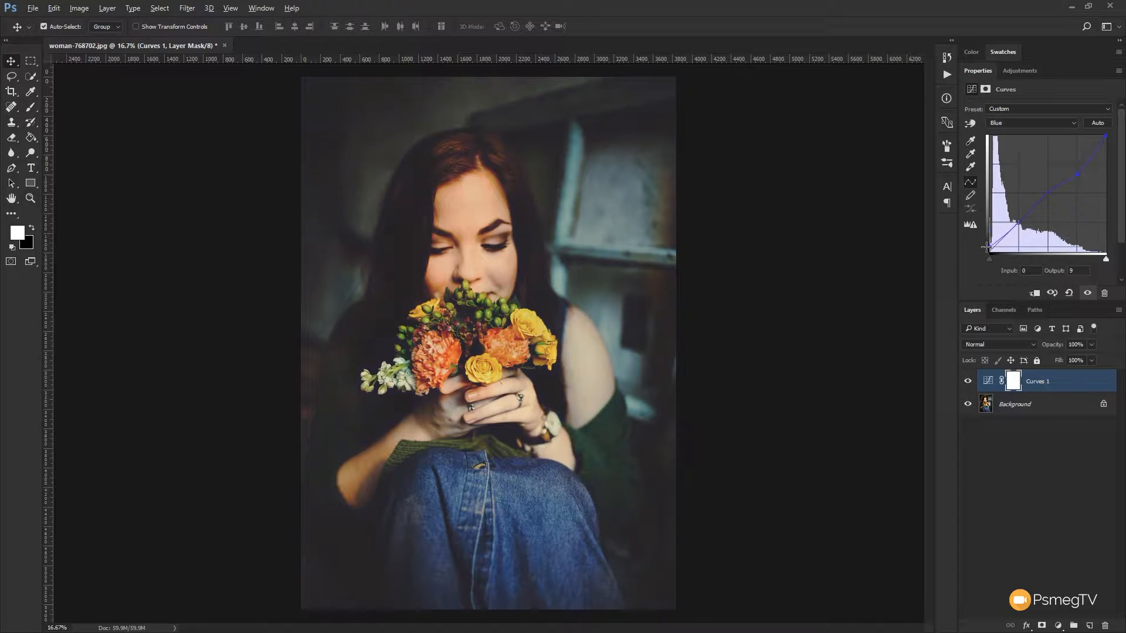
Add a lower Blue point near input 53, output 80 to deepen the blue cast in the shadows
drag(989, 248, 989, 254)
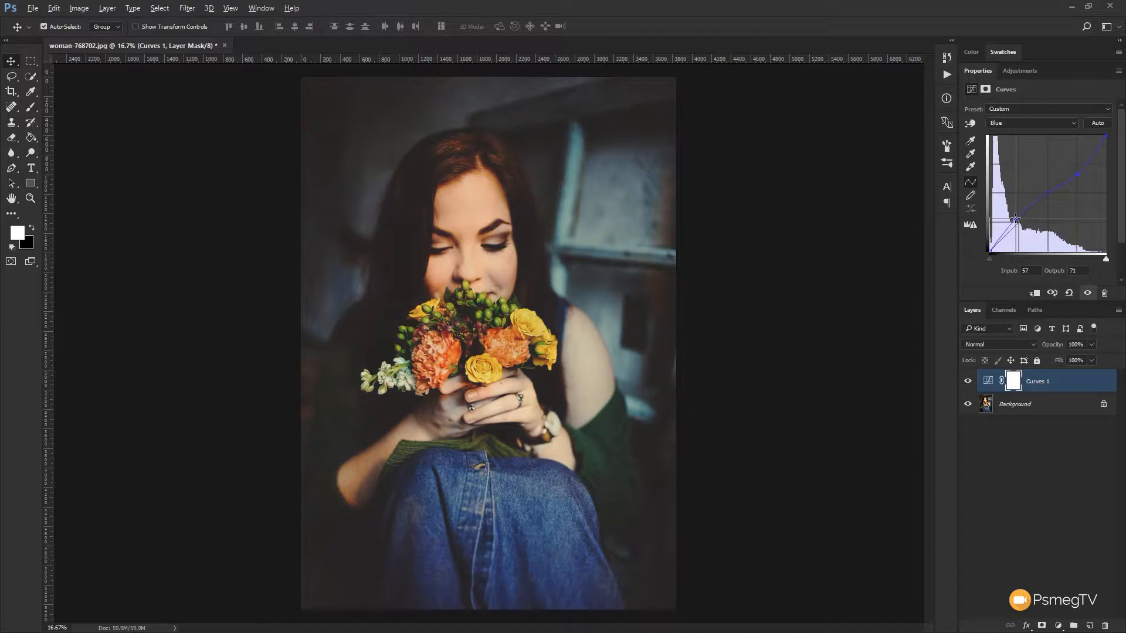
drag(1016, 220, 1015, 216)
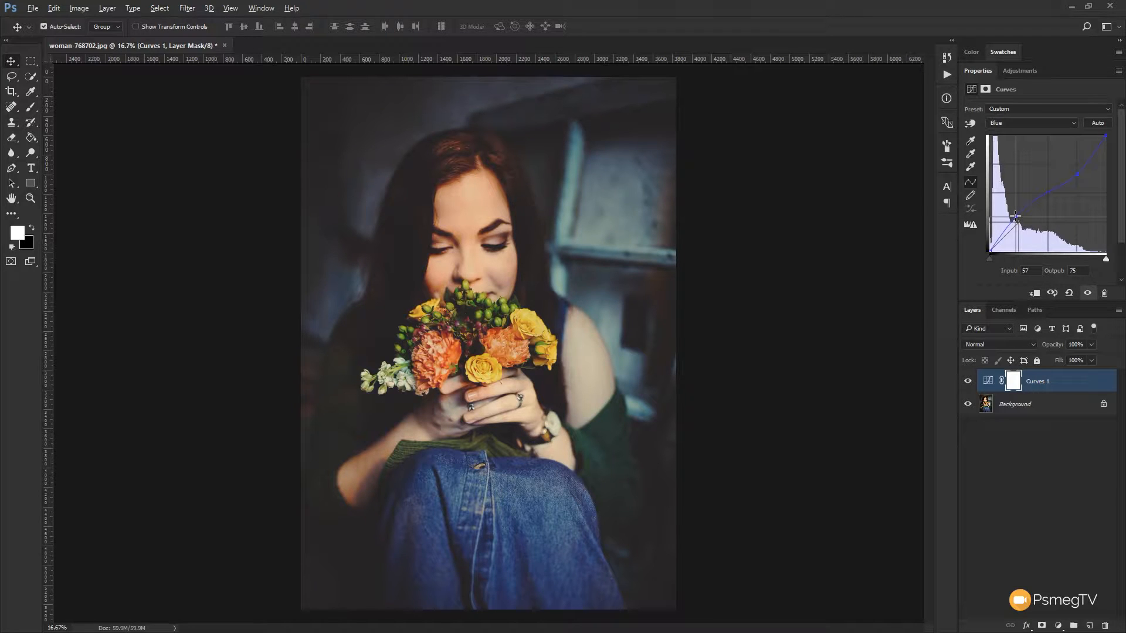
drag(1016, 218, 1015, 216)
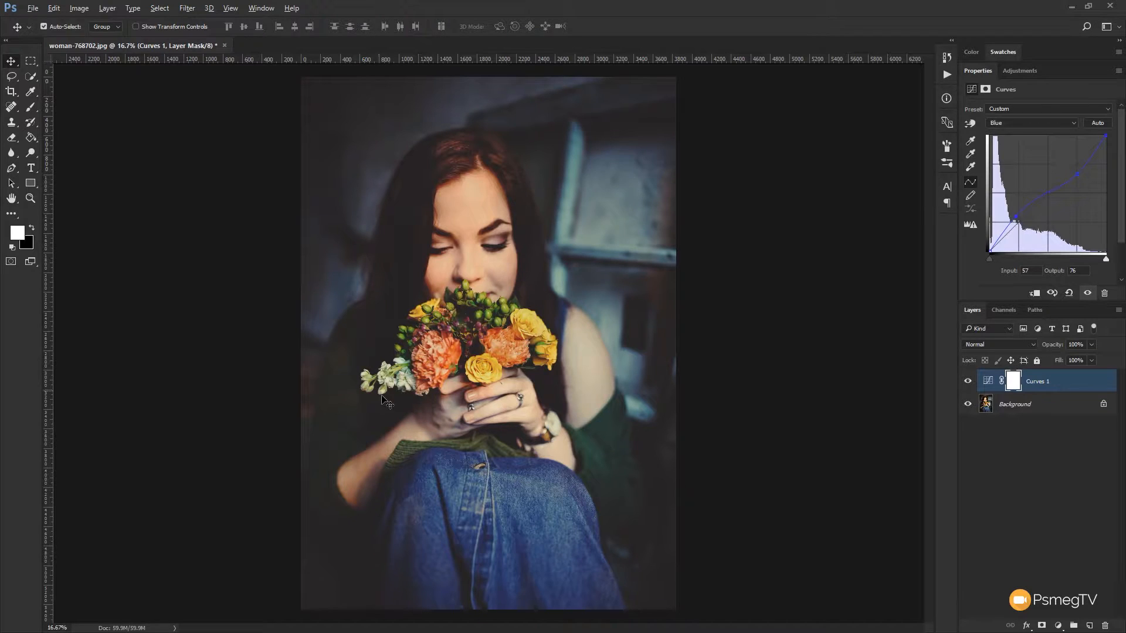
mouse_move(734, 412)
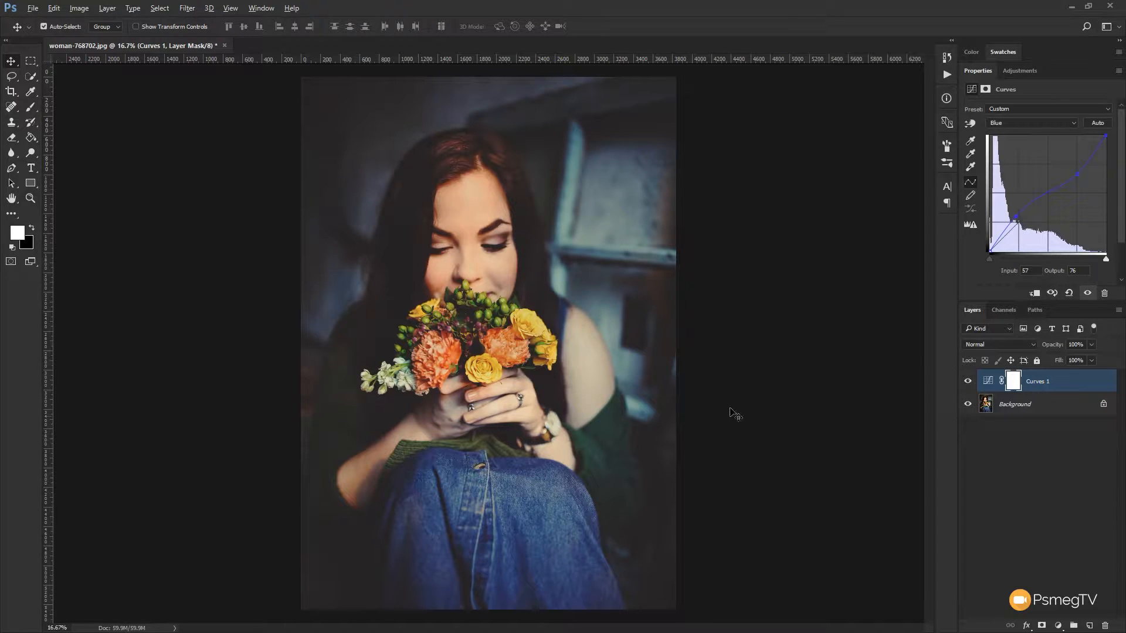
drag(1016, 216, 988, 243)
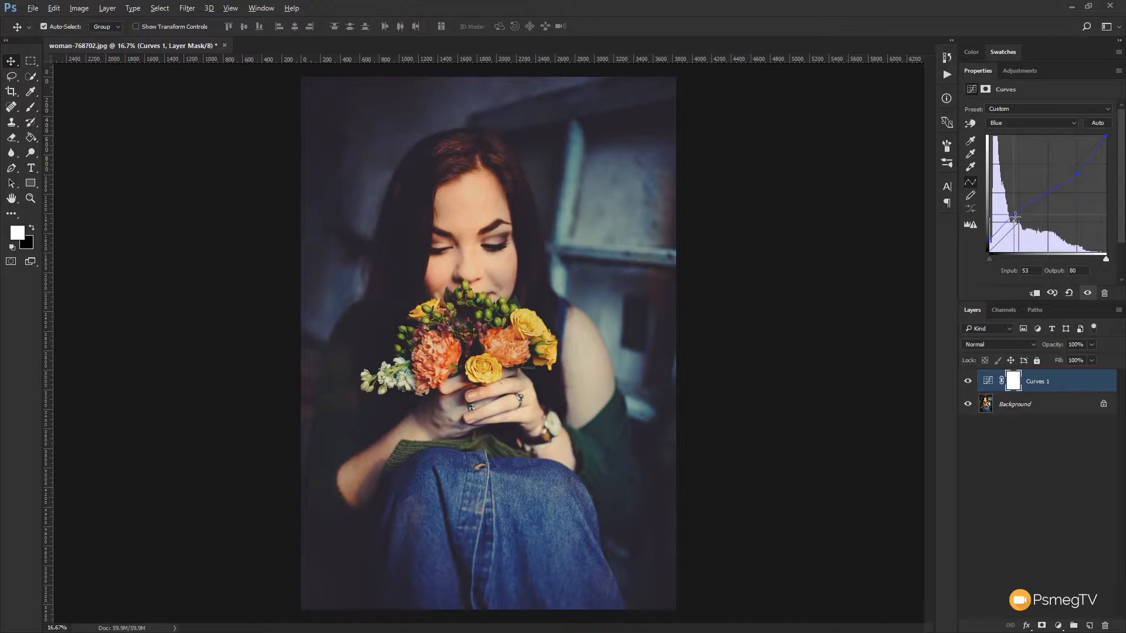
drag(1014, 218, 1014, 219)
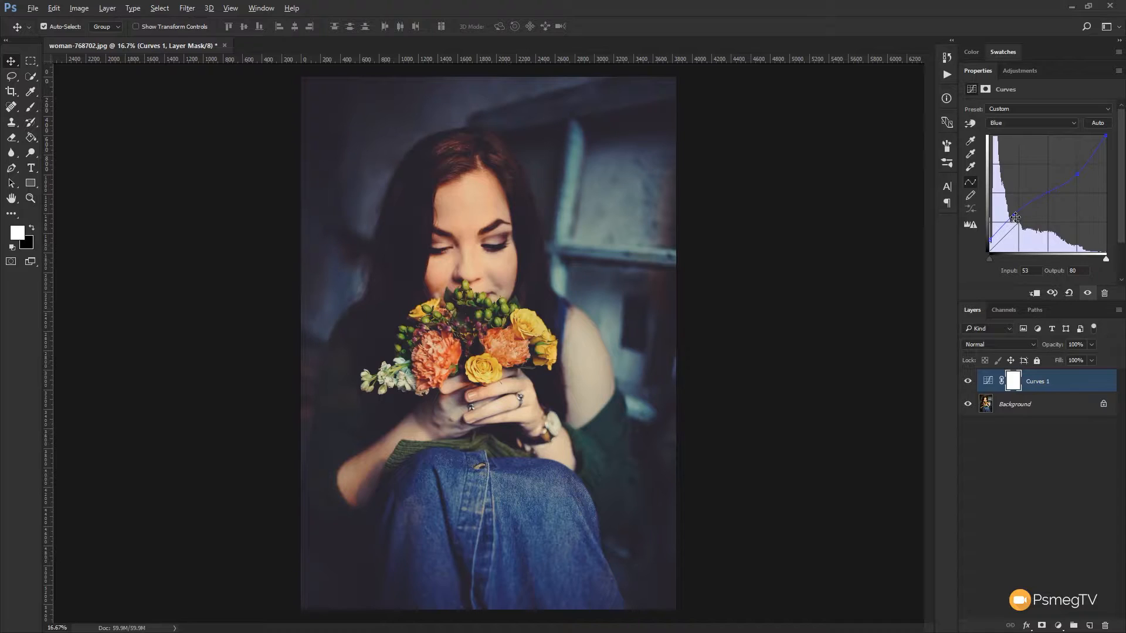